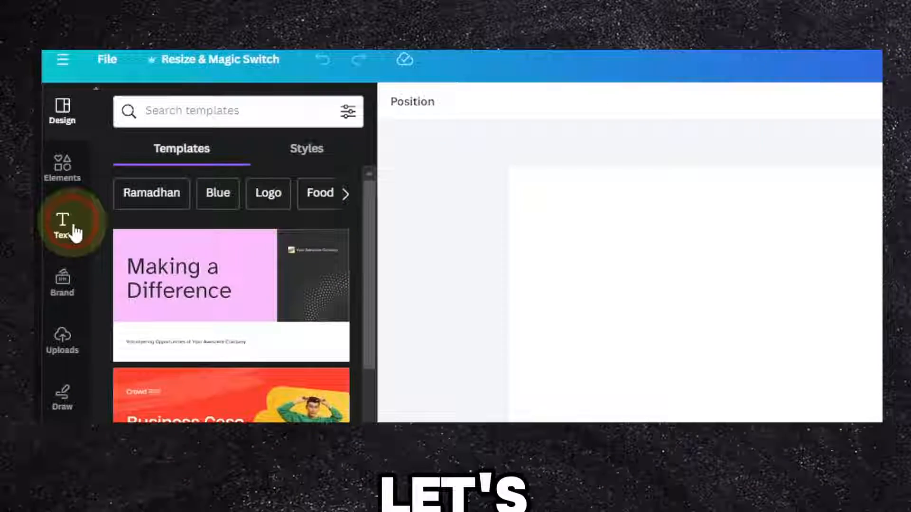
- Add a text box reading 'LARGE' in huge bold Anton type filling the page
left_click(62, 224)
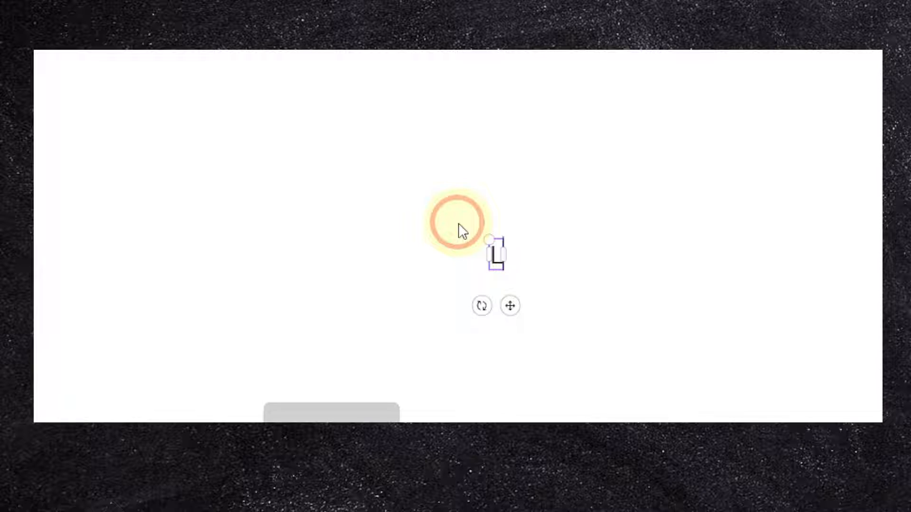
type("LARGE")
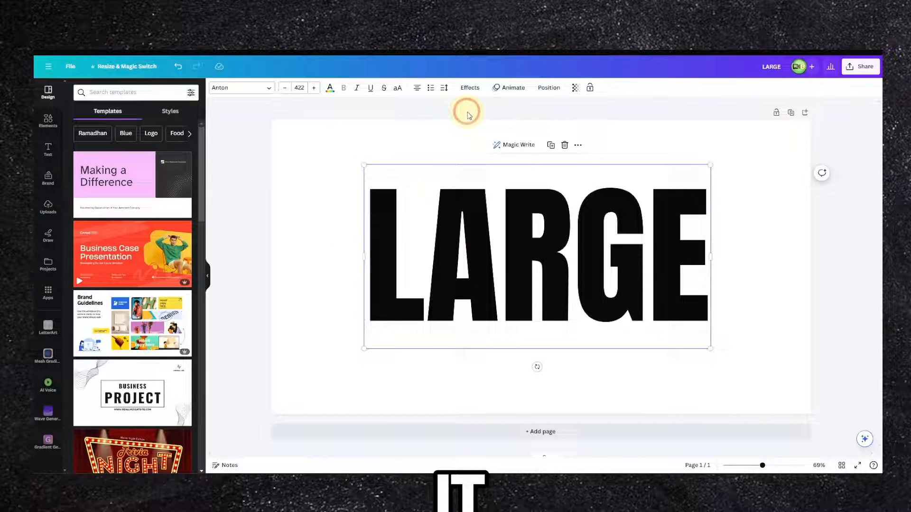
- Align the LARGE text to the middle of the page using Position
left_click(548, 88)
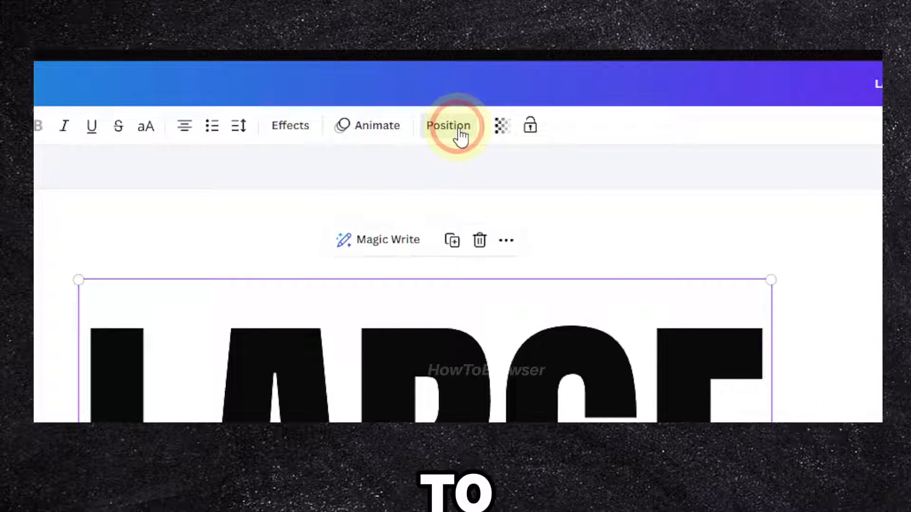
left_click(448, 126)
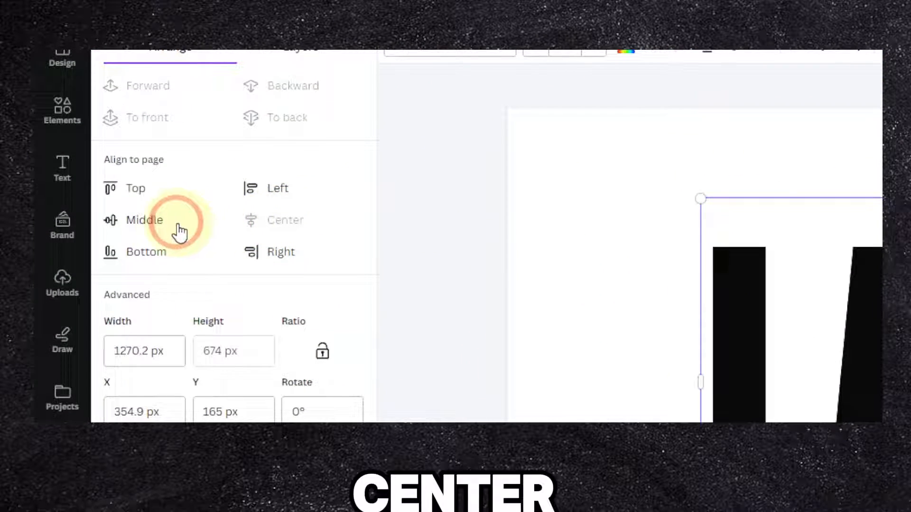
left_click(144, 219)
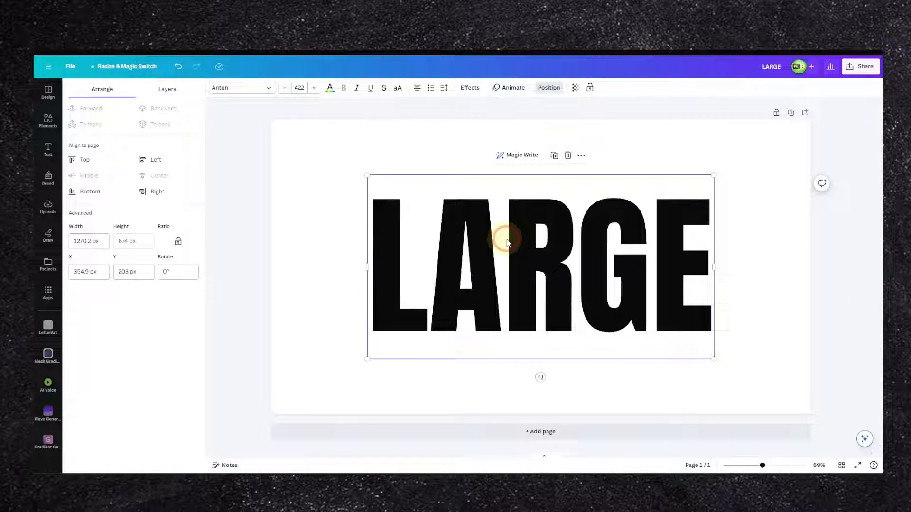
right_click(507, 241)
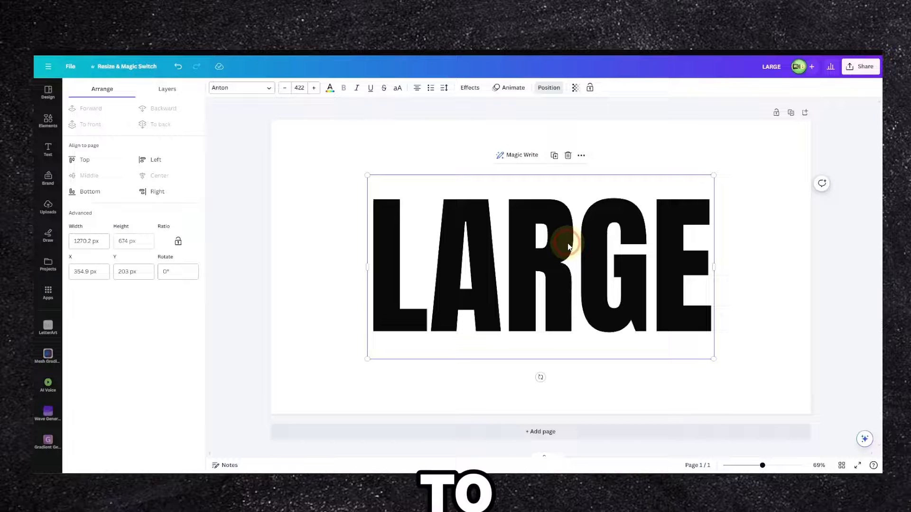
left_click(864, 66)
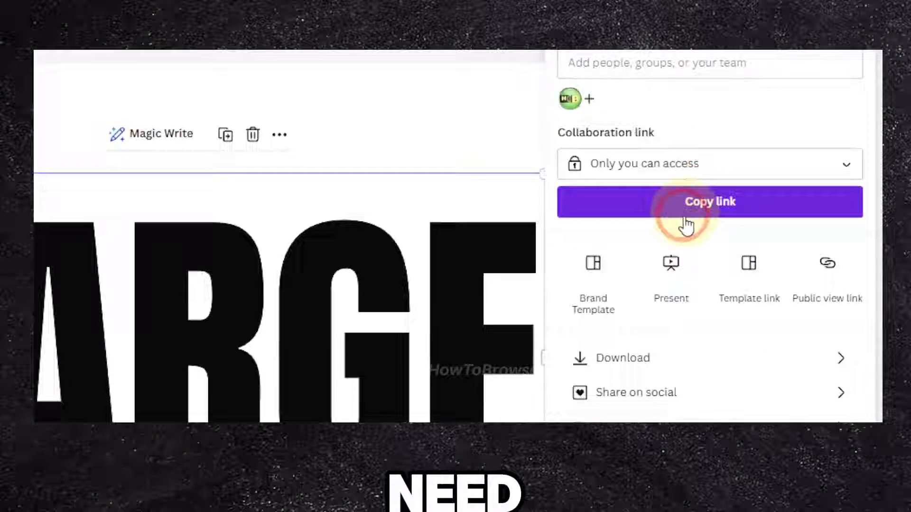
- Download the design as an SVG with a transparent background
left_click(621, 357)
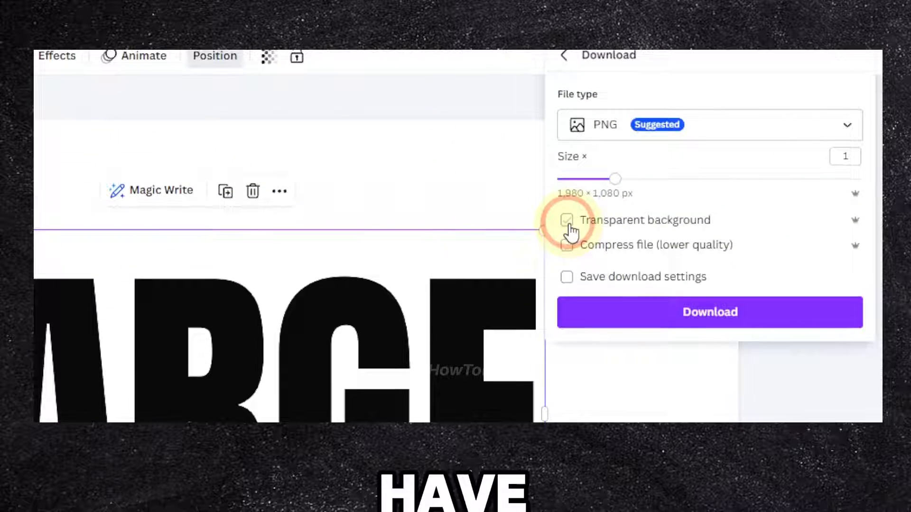
left_click(566, 220)
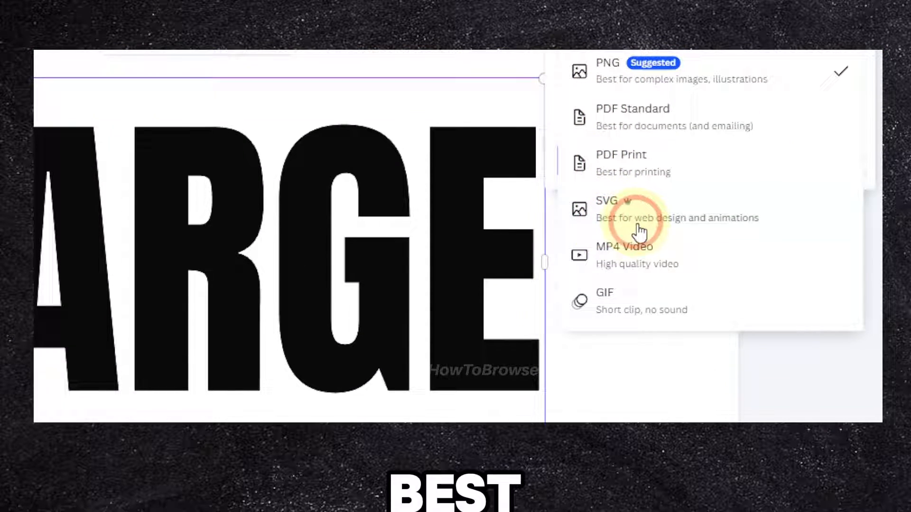
left_click(606, 200)
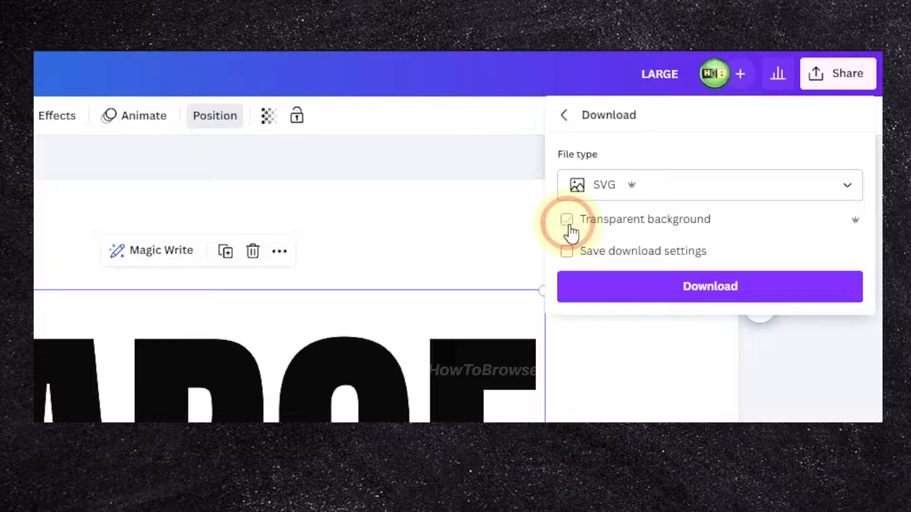
left_click(567, 219)
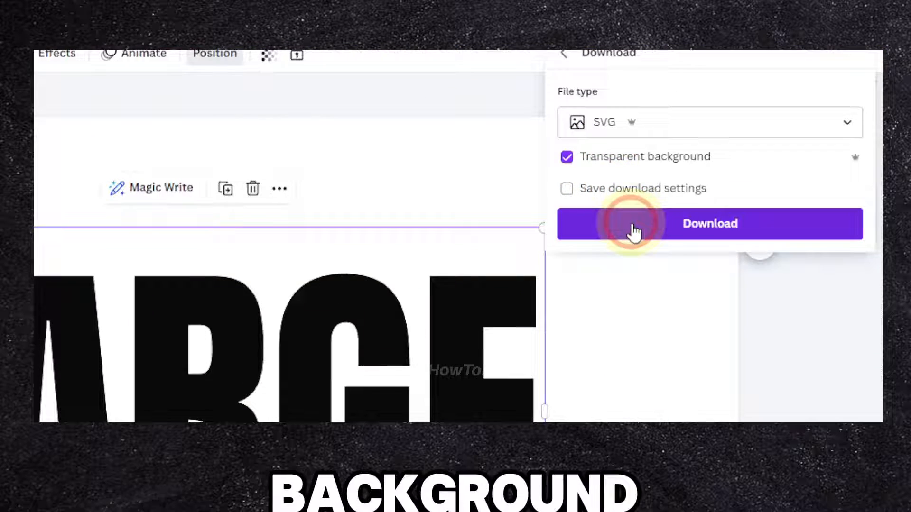
left_click(709, 223)
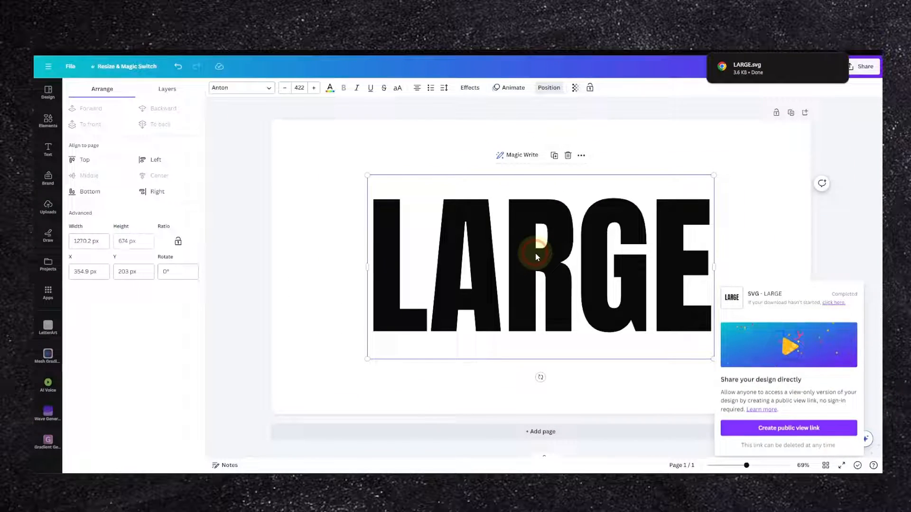
left_click(47, 207)
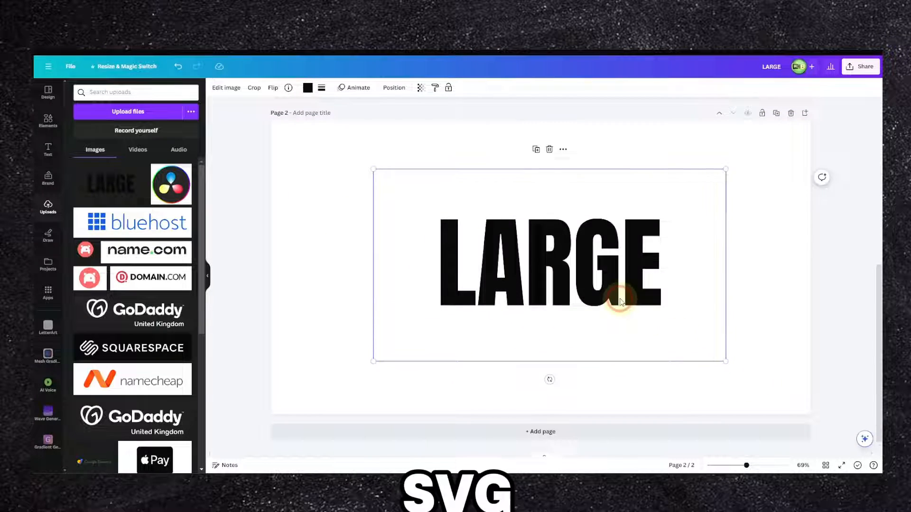
- Place the uploaded LARGE.svg on page 2 and enlarge it
left_click_drag(619, 301, 603, 298)
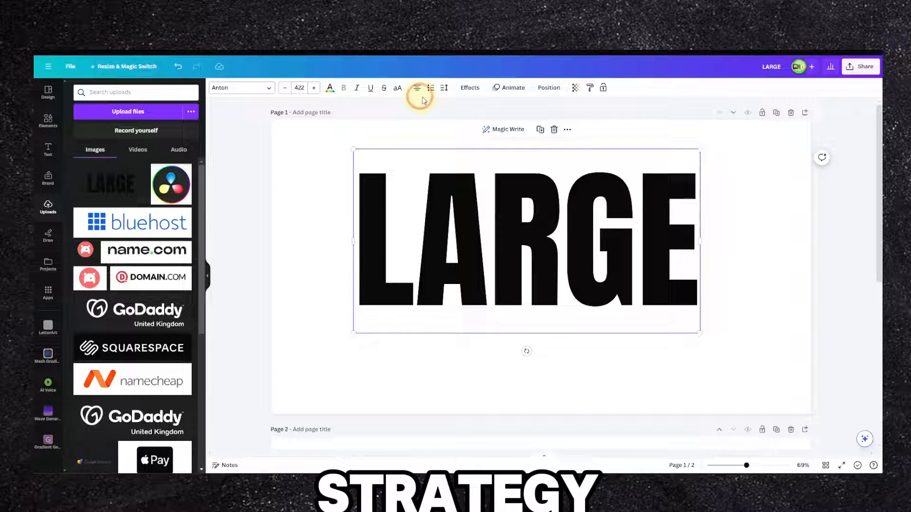
left_click(469, 88)
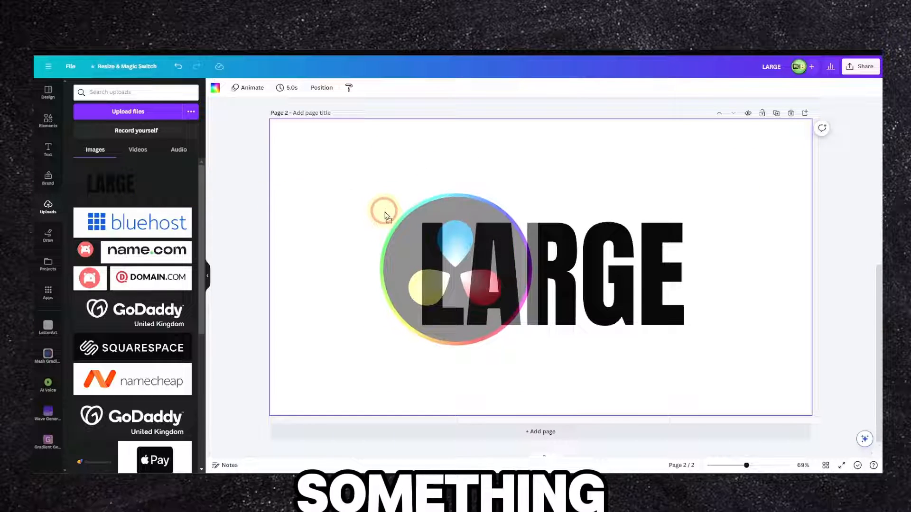
left_click(458, 267)
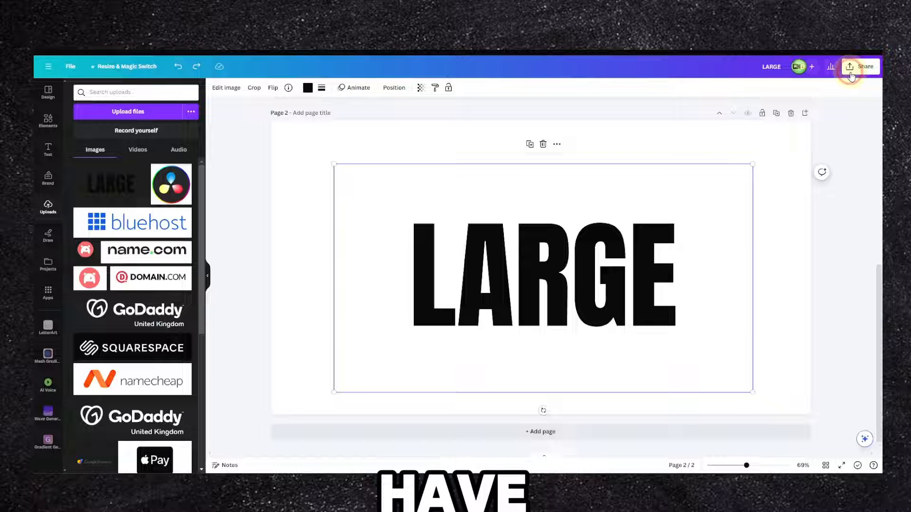
left_click(849, 67)
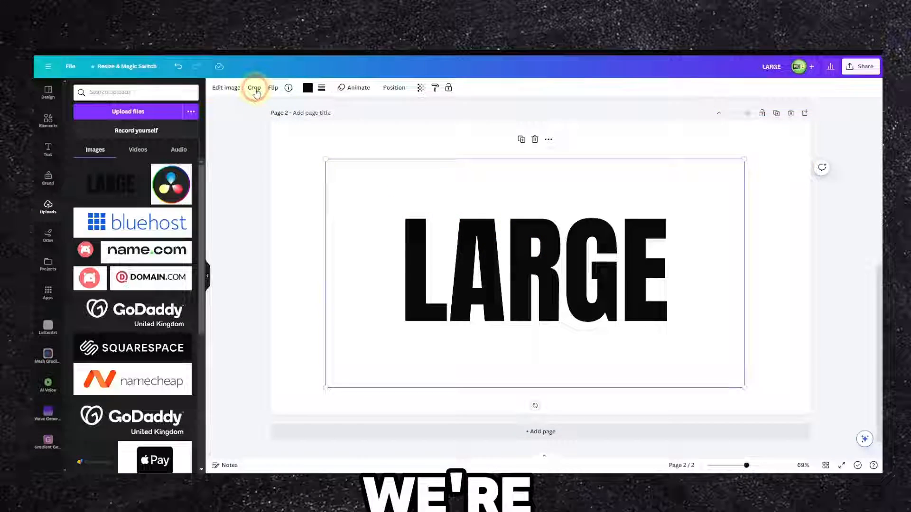
- Crop the LARGE image to a horizontal strip through the letters
left_click(254, 87)
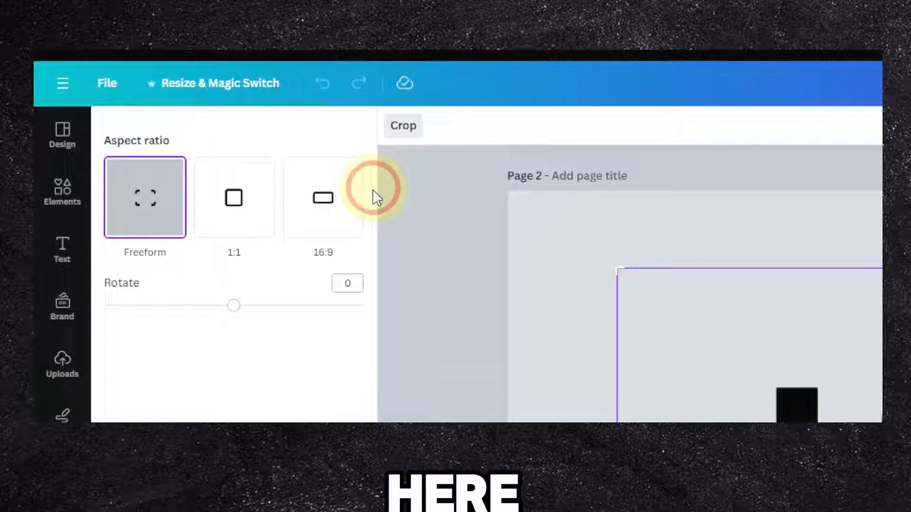
left_click(234, 198)
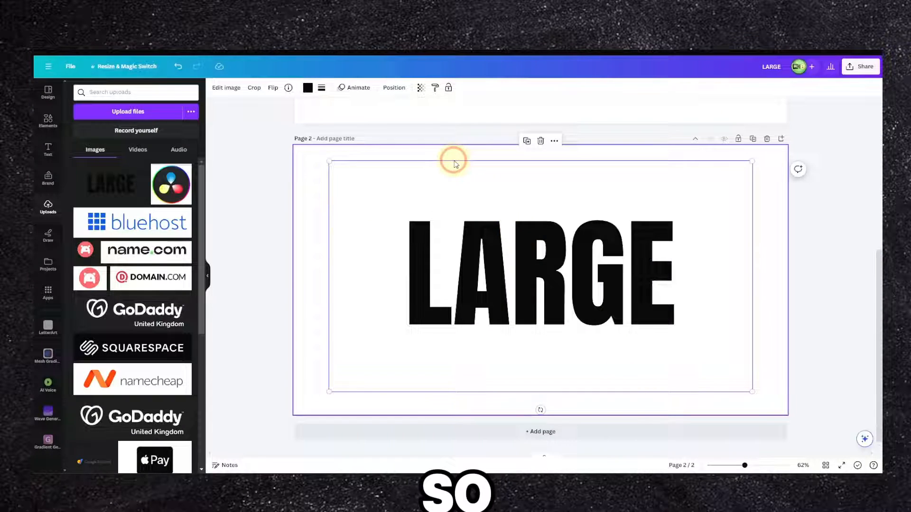
left_click(254, 87)
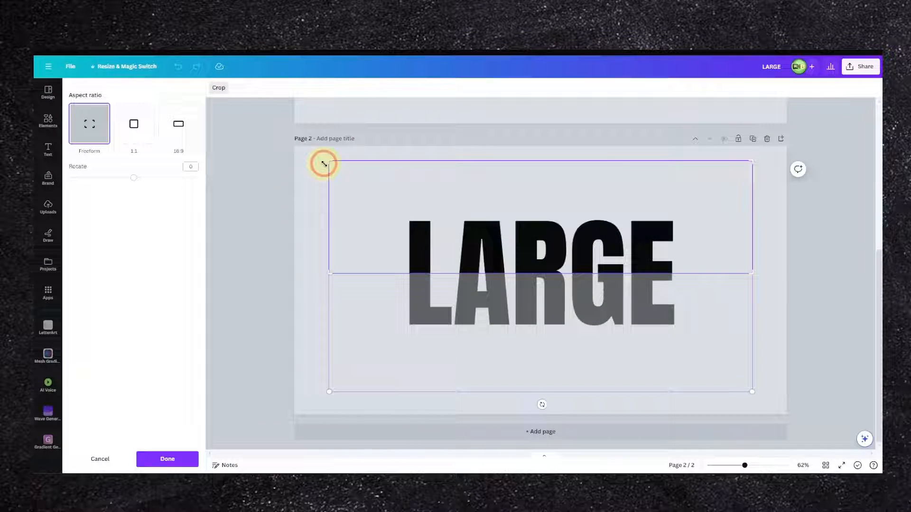
left_click_drag(323, 163, 326, 221)
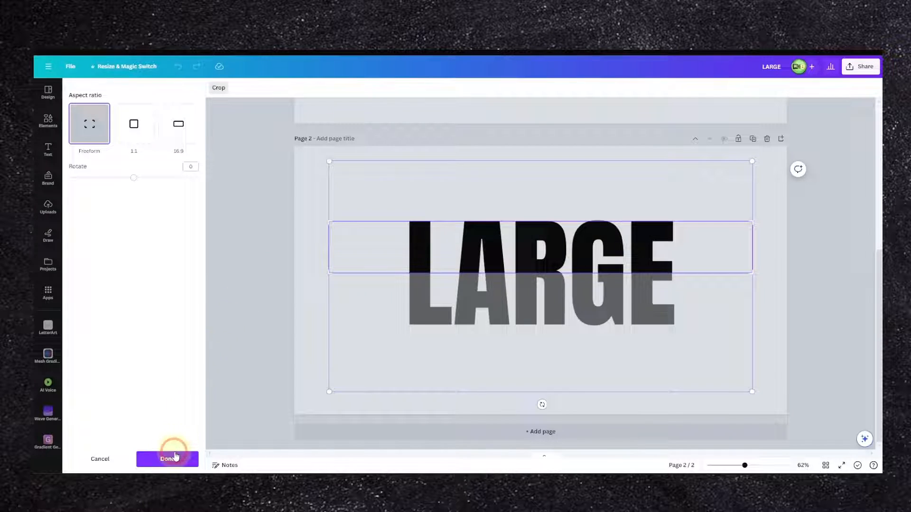
left_click(167, 459)
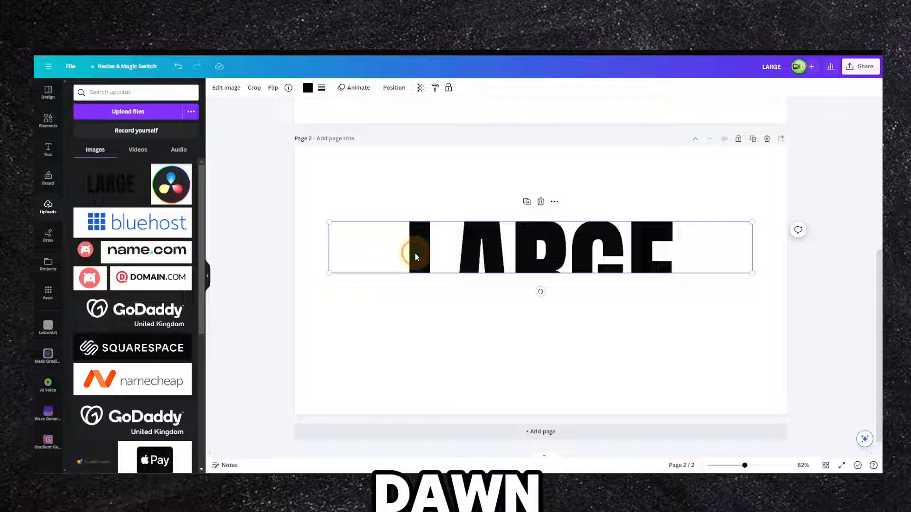
- Pull a copy of the slice upward and recolour it red
left_click_drag(416, 258, 341, 199)
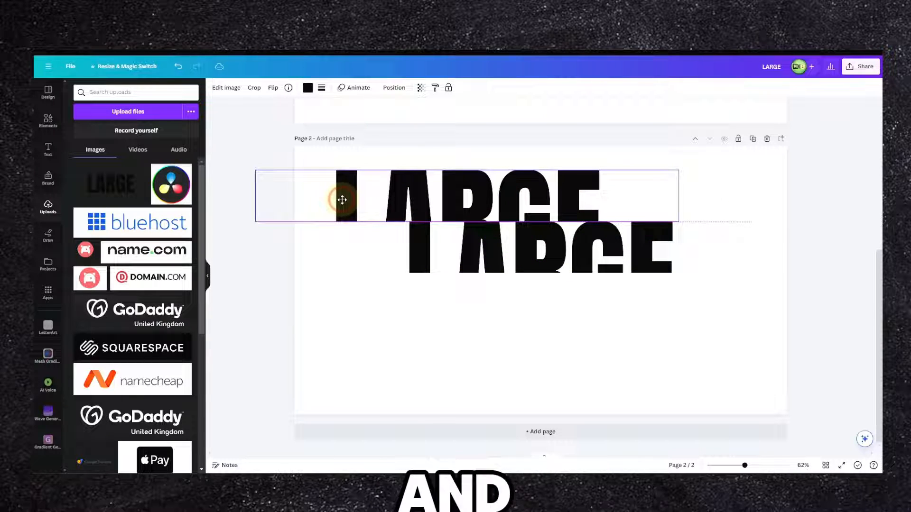
left_click(307, 87)
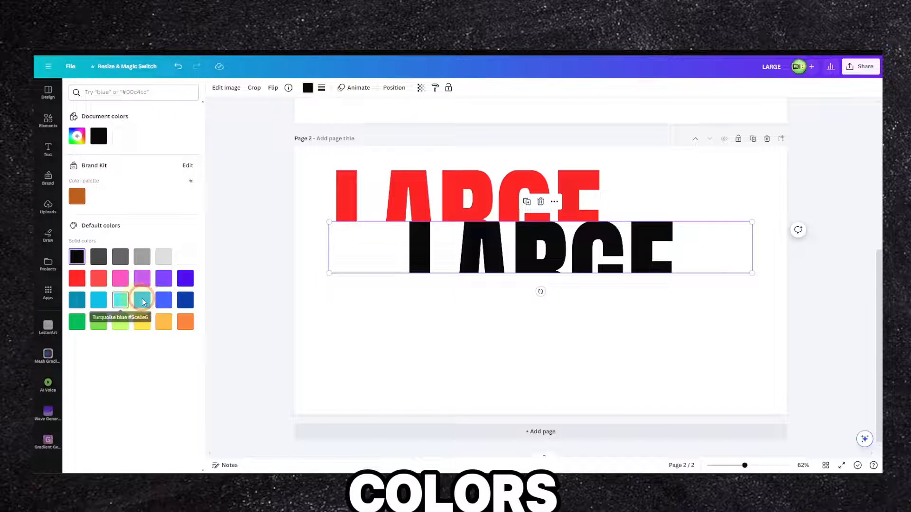
left_click(119, 299)
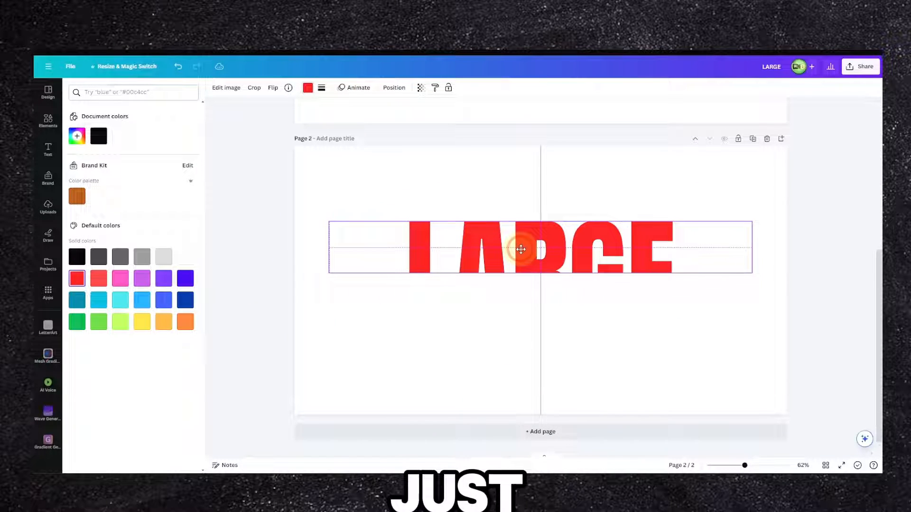
left_click(519, 249)
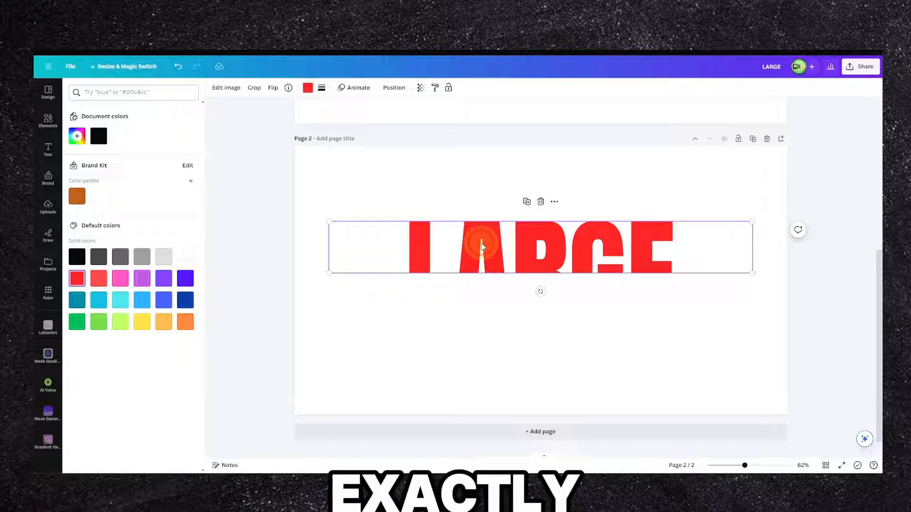
- Crop the red copy to show the bottom half of the letters
left_click(253, 87)
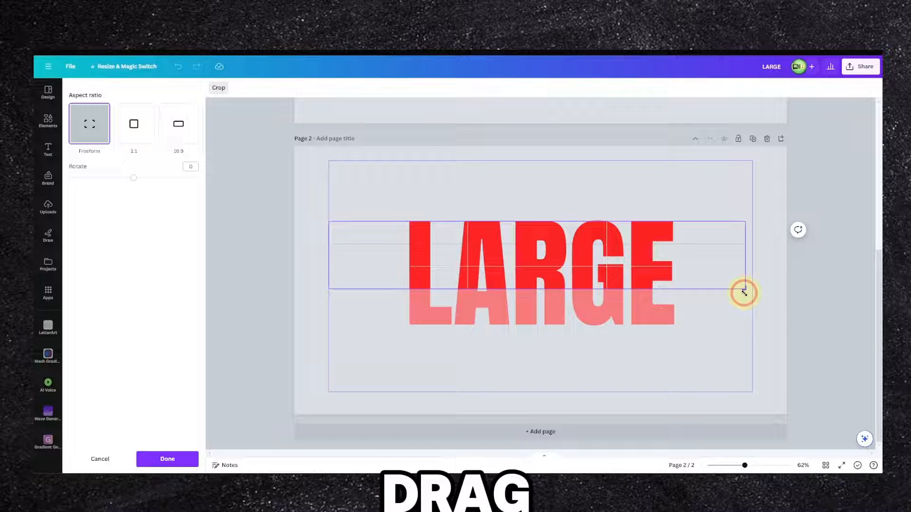
left_click_drag(744, 292, 744, 326)
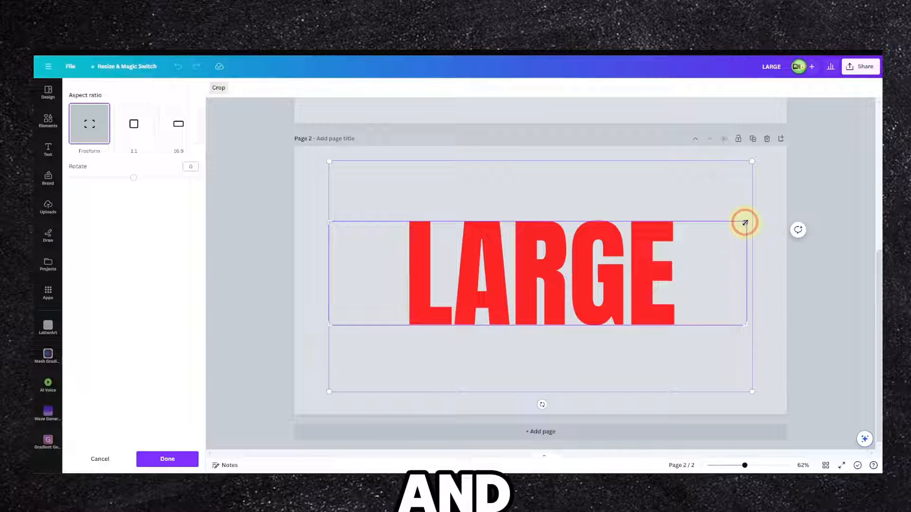
left_click_drag(746, 222, 748, 278)
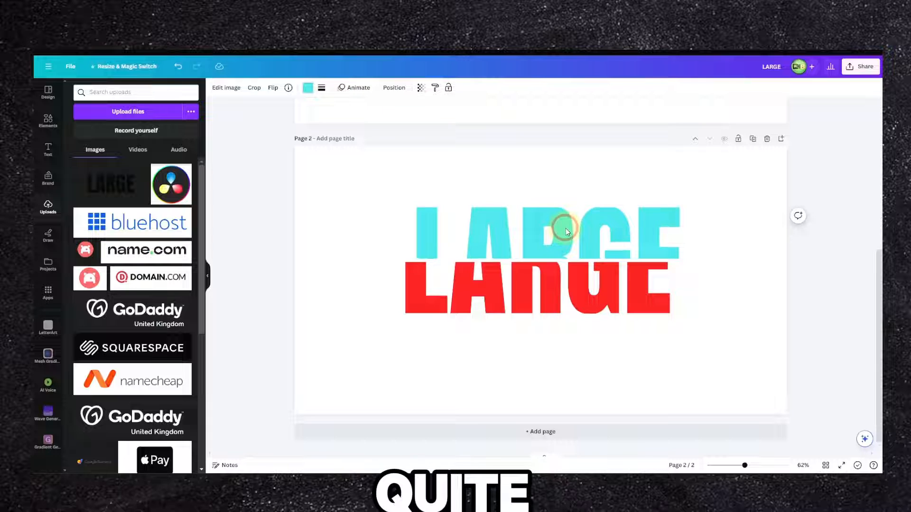
- Rotate the red slice's image inside its crop
left_click(567, 231)
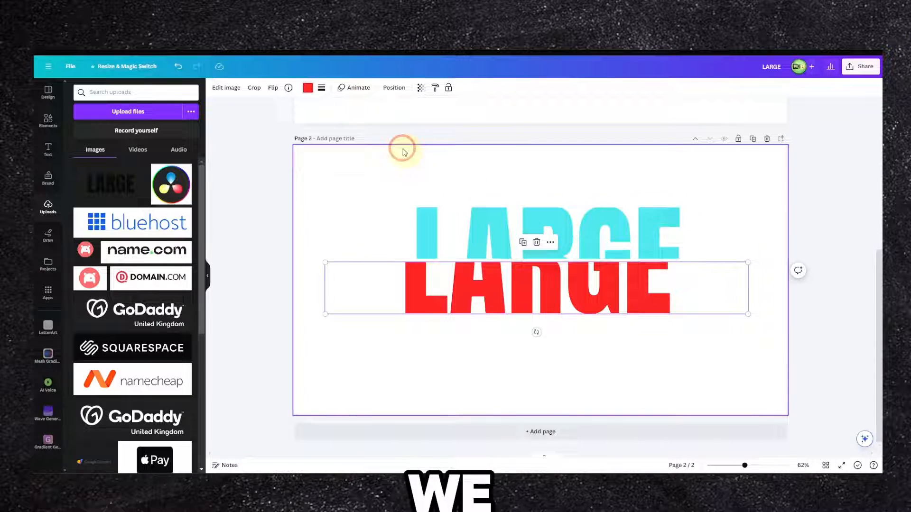
left_click(254, 88)
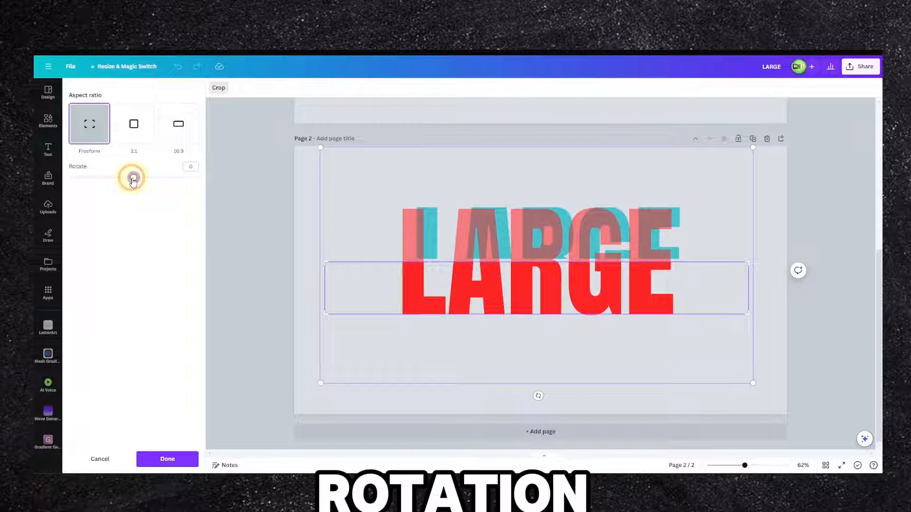
left_click_drag(132, 177, 132, 177)
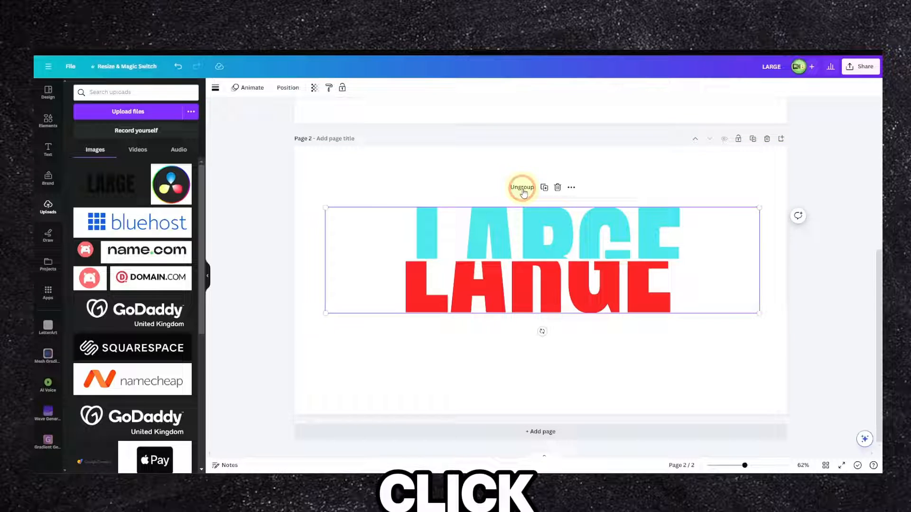
- Tilt and stretch white bars, placing one over the red and one over the cyan LARGE
left_click_drag(542, 331, 532, 326)
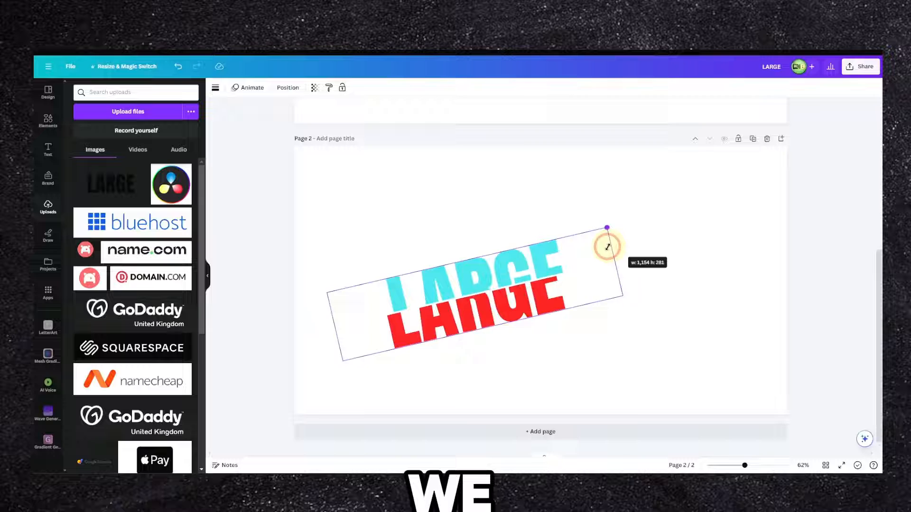
left_click_drag(608, 247, 514, 299)
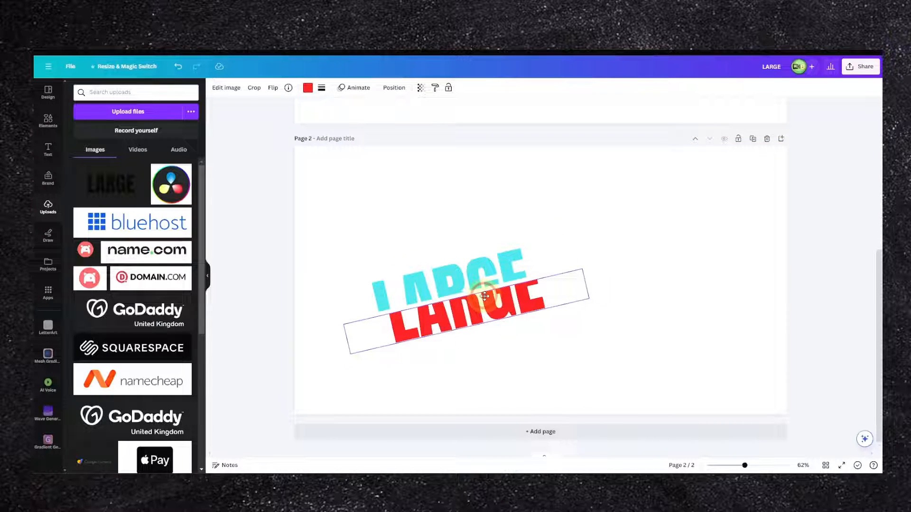
left_click_drag(484, 296, 439, 369)
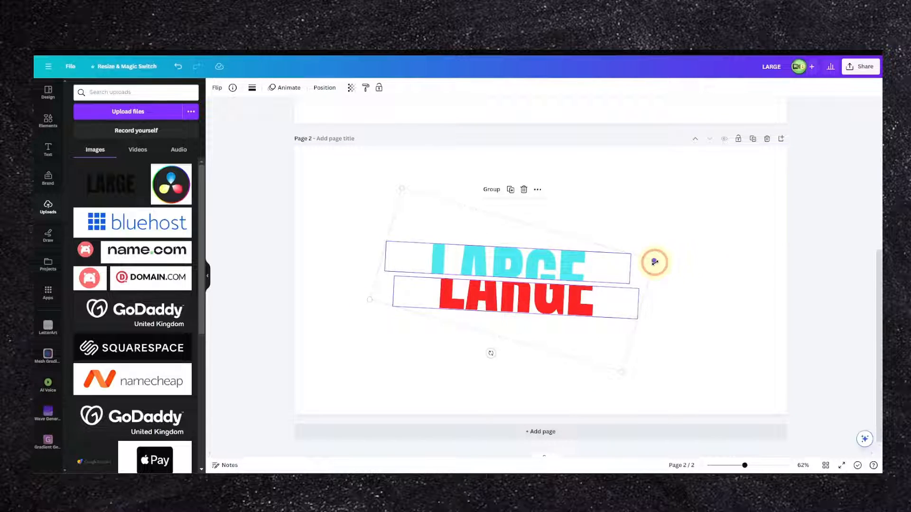
left_click_drag(653, 262, 535, 261)
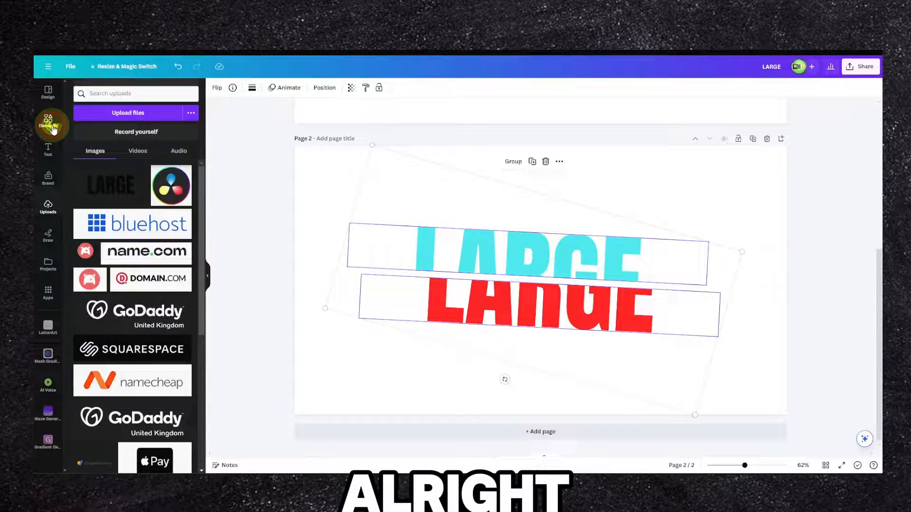
- Add the Canva logo from Elements and launch the Gradient Generator app
left_click(48, 121)
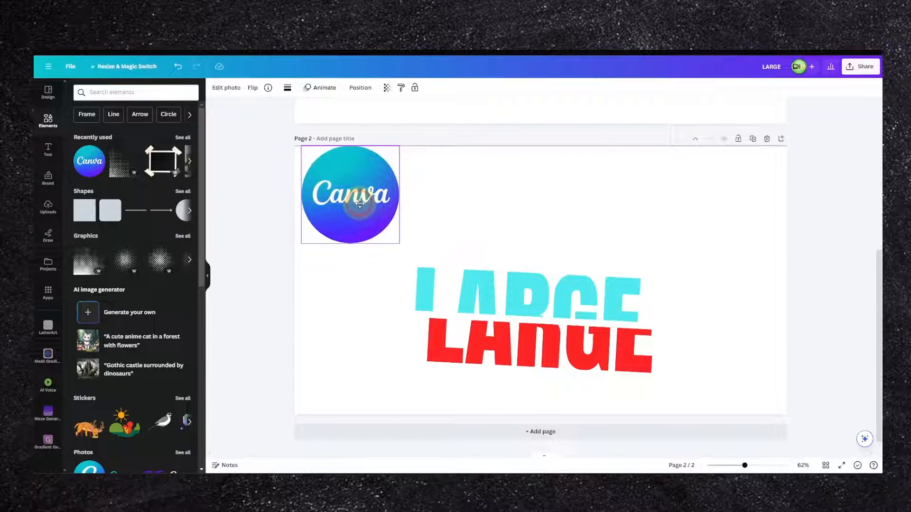
left_click(350, 195)
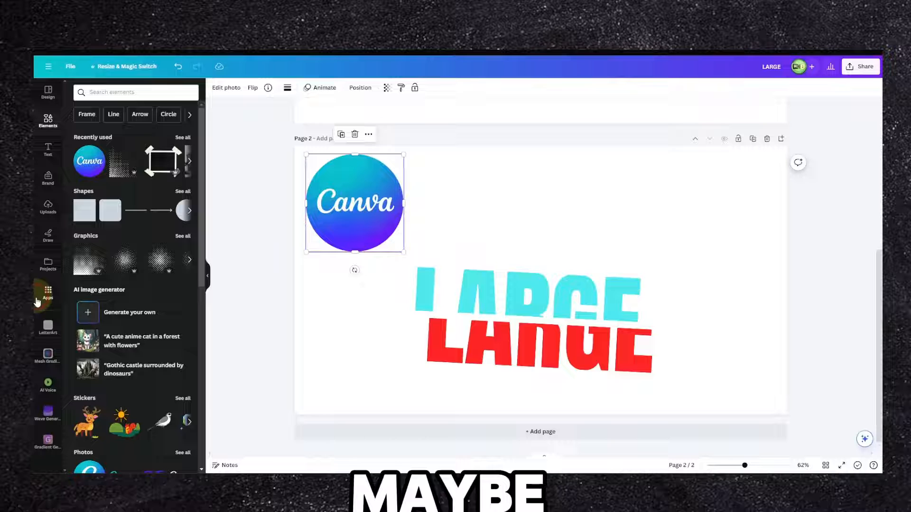
left_click(48, 412)
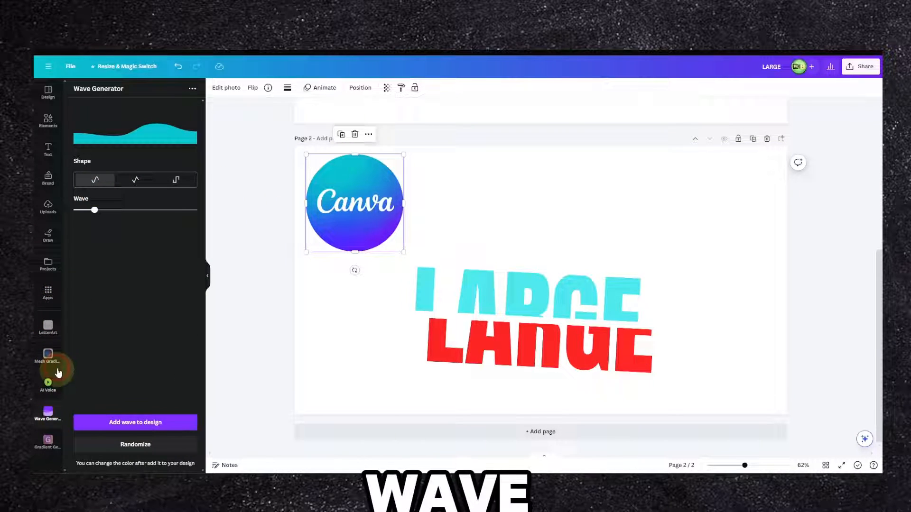
left_click(47, 327)
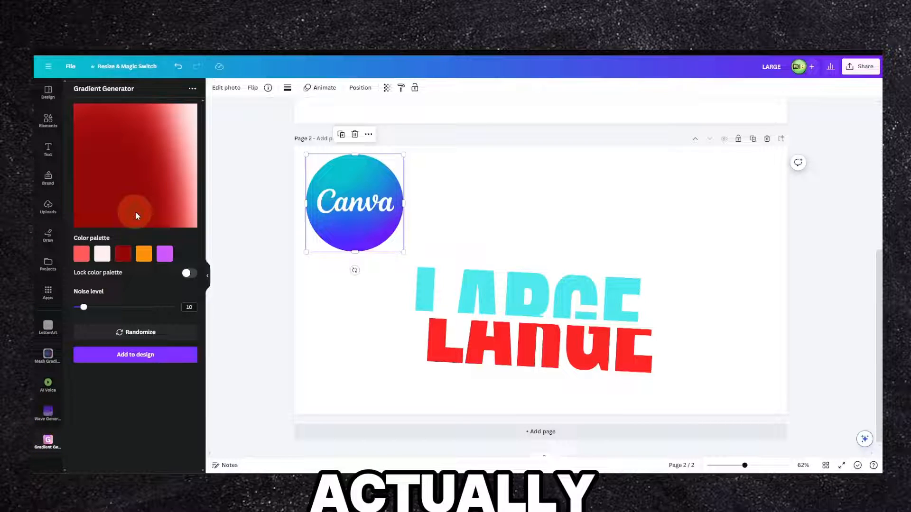
- Darken the gradient's orange colour and shrink the logo into the top-left corner
left_click(164, 254)
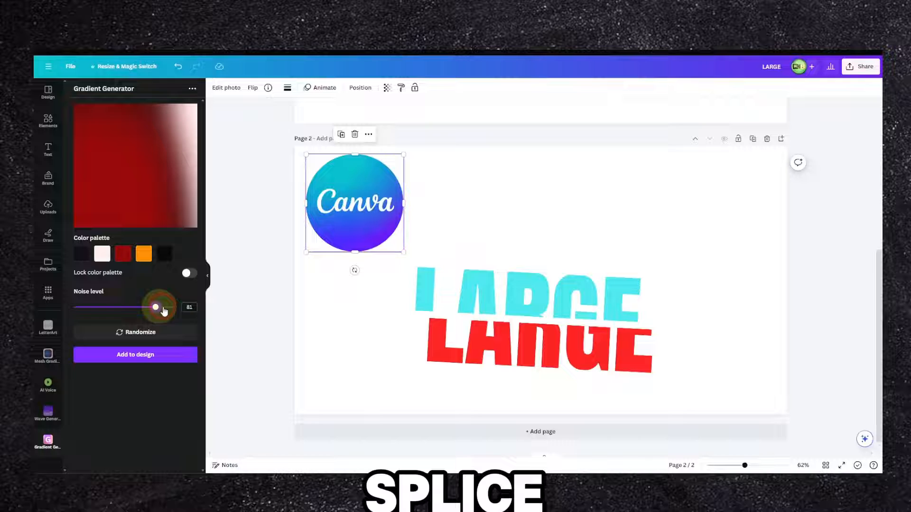
left_click(142, 253)
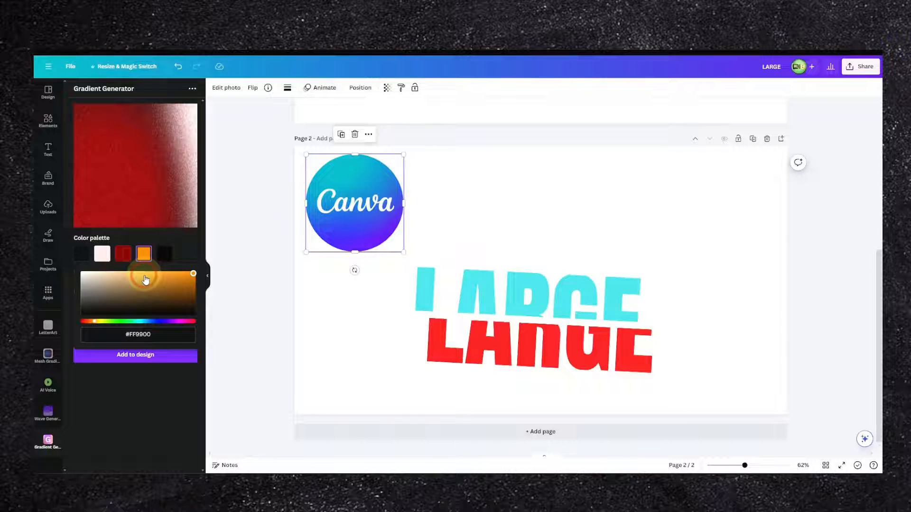
left_click(152, 286)
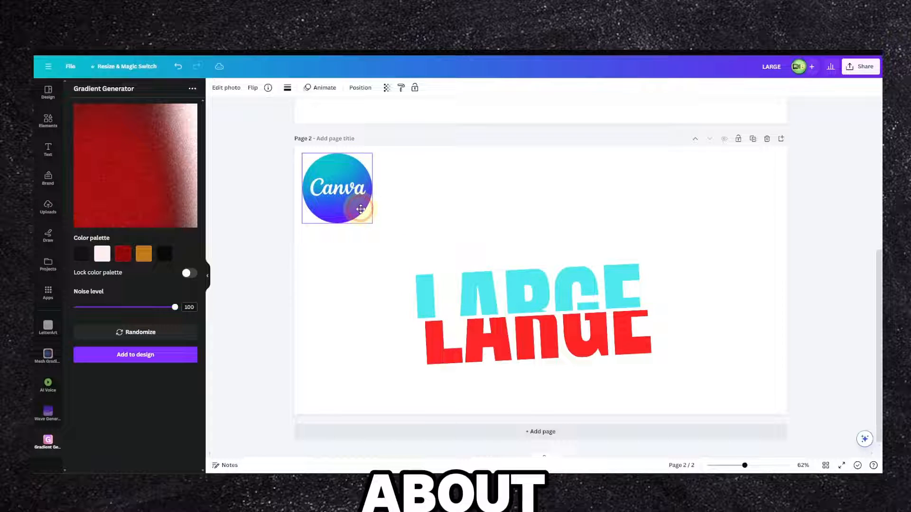
left_click_drag(370, 222, 379, 219)
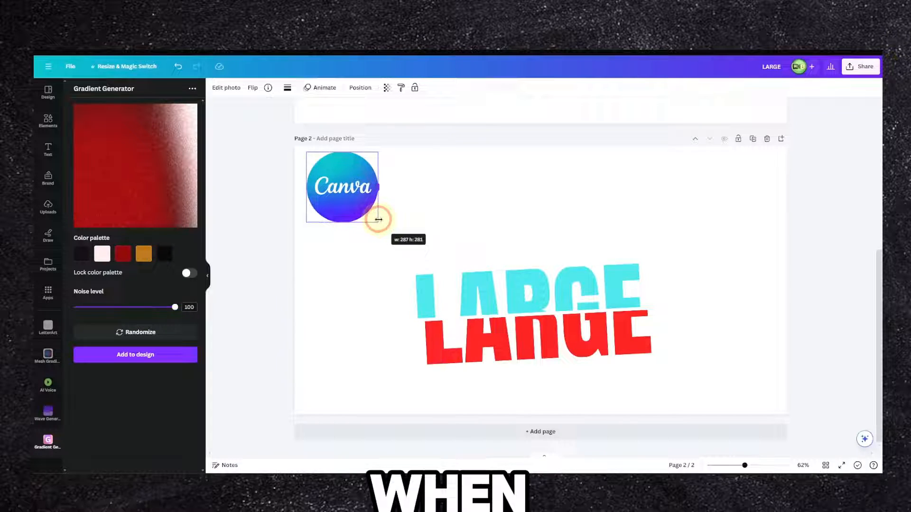
left_click(480, 293)
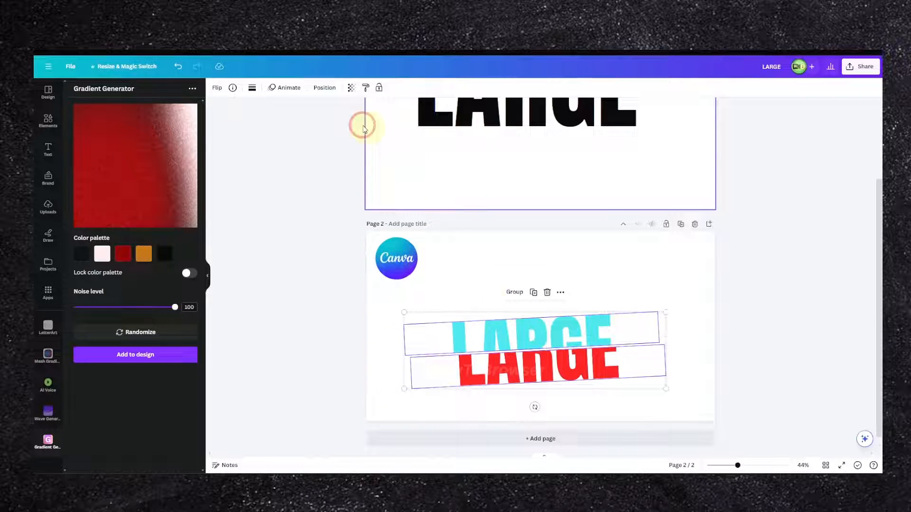
- Try solid and dashed outline styles on the white bars
left_click(264, 88)
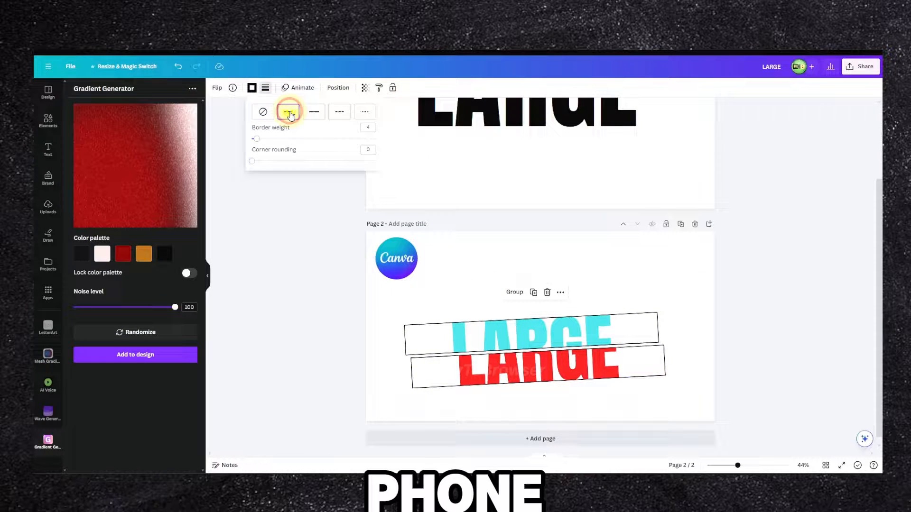
left_click(339, 111)
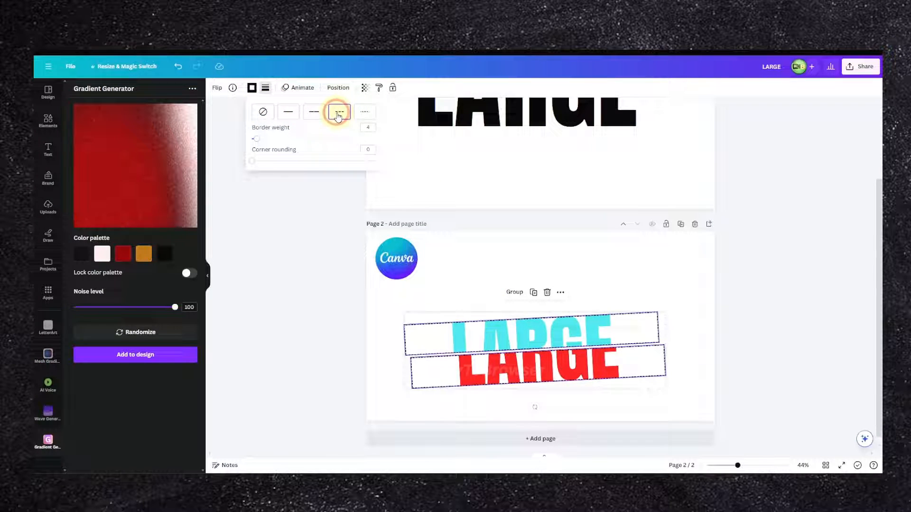
left_click(262, 112)
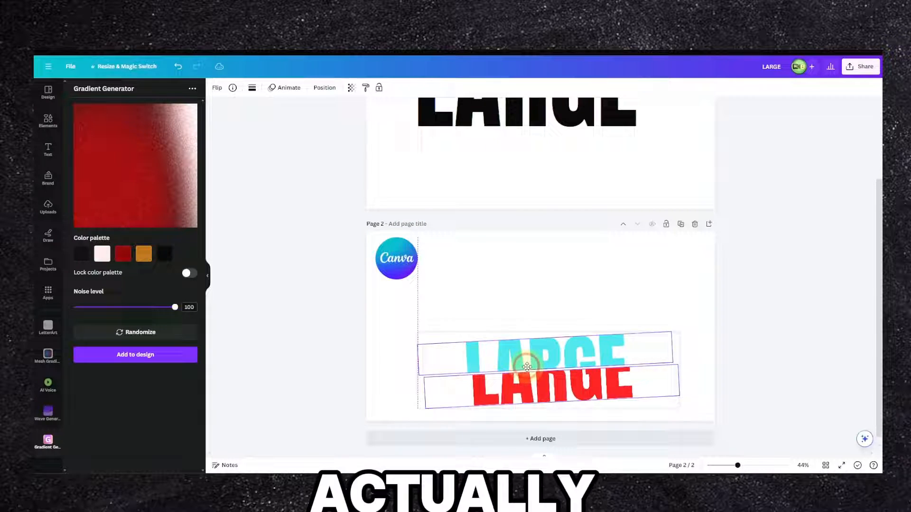
- Move the sliced lettering lower, resize it, and select the first gradient colour
left_click_drag(527, 366, 709, 326)
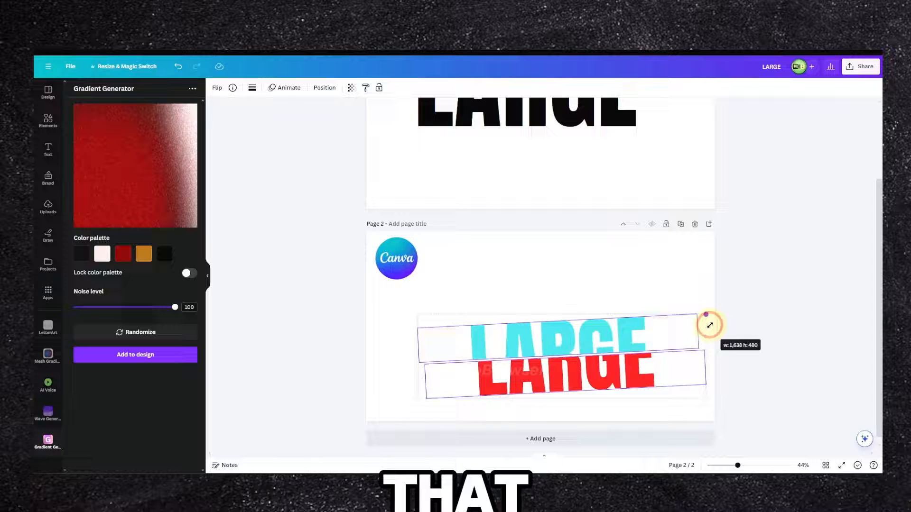
left_click_drag(708, 324, 684, 335)
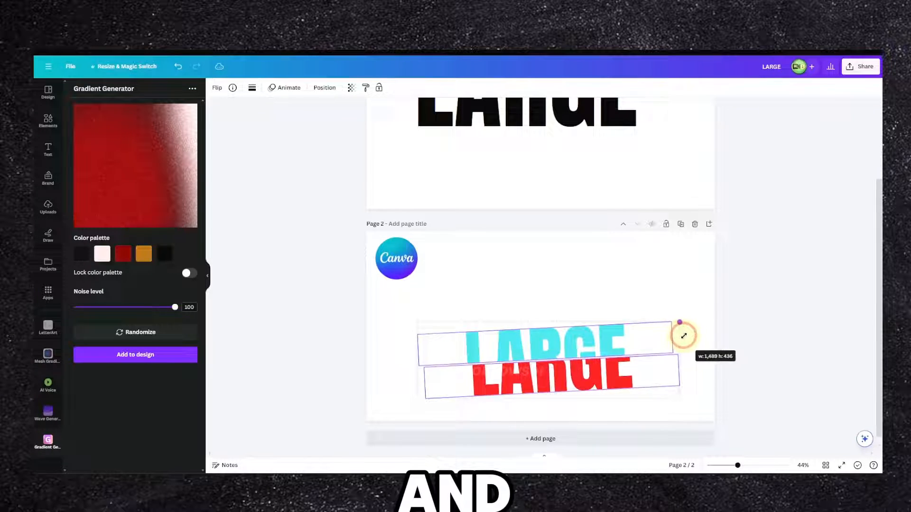
left_click_drag(683, 336, 654, 348)
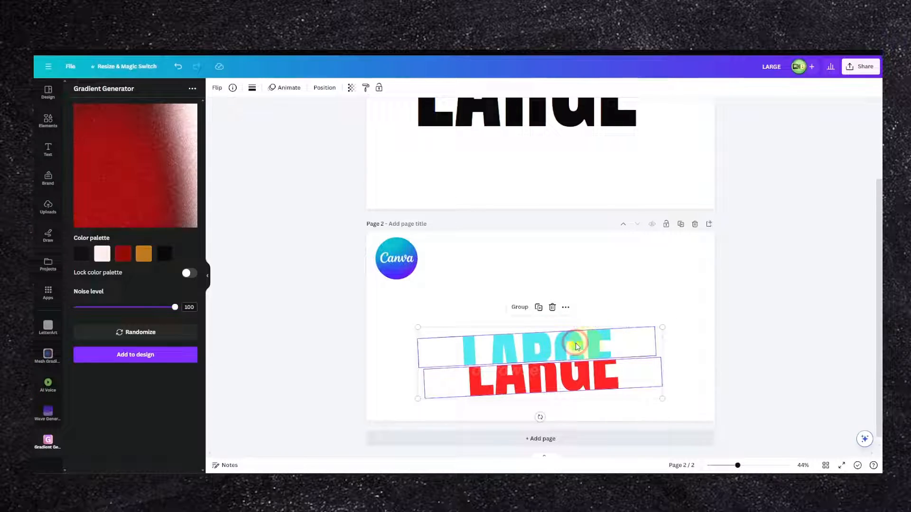
left_click(81, 254)
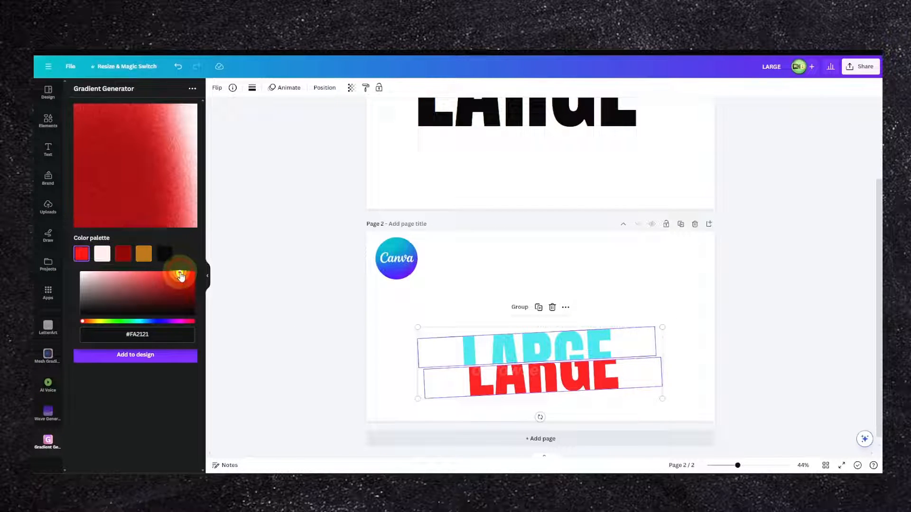
- Set the gradient to bright red and colour the LARGE halves teal and blue from the logo
left_click(144, 254)
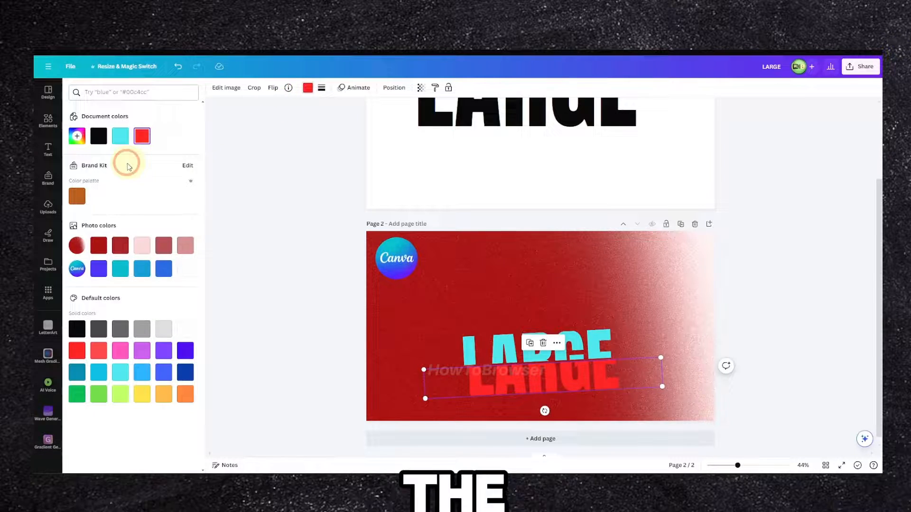
left_click(119, 137)
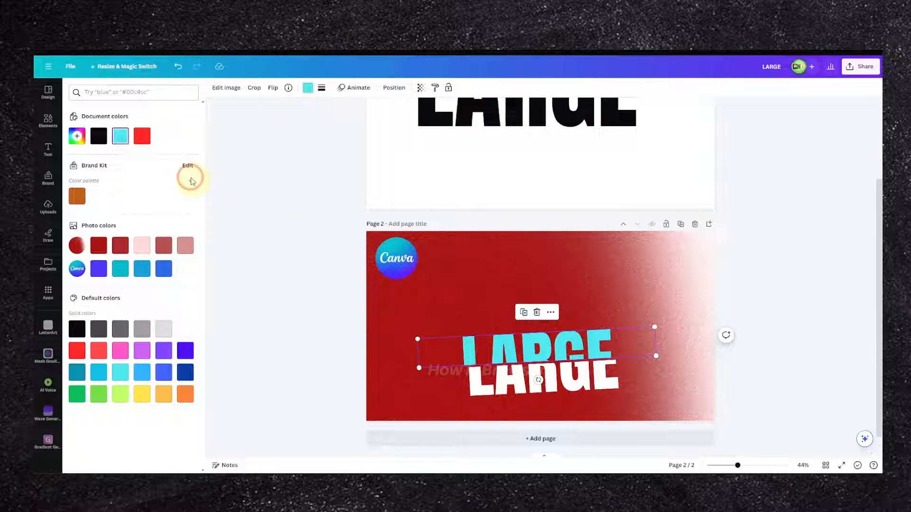
left_click(99, 350)
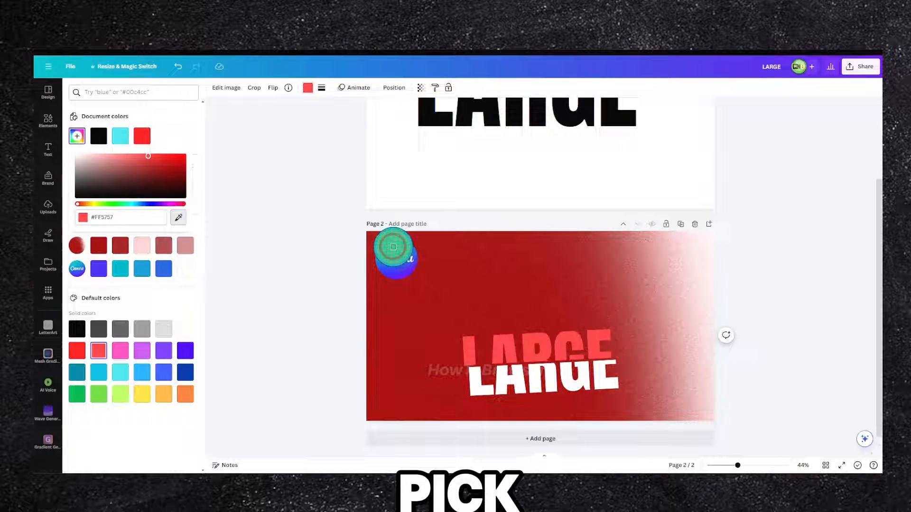
left_click(148, 135)
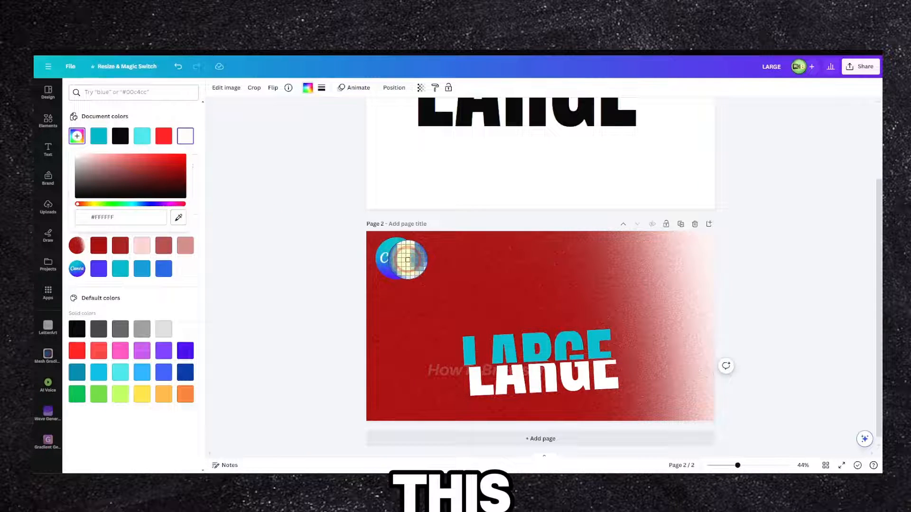
left_click(184, 135)
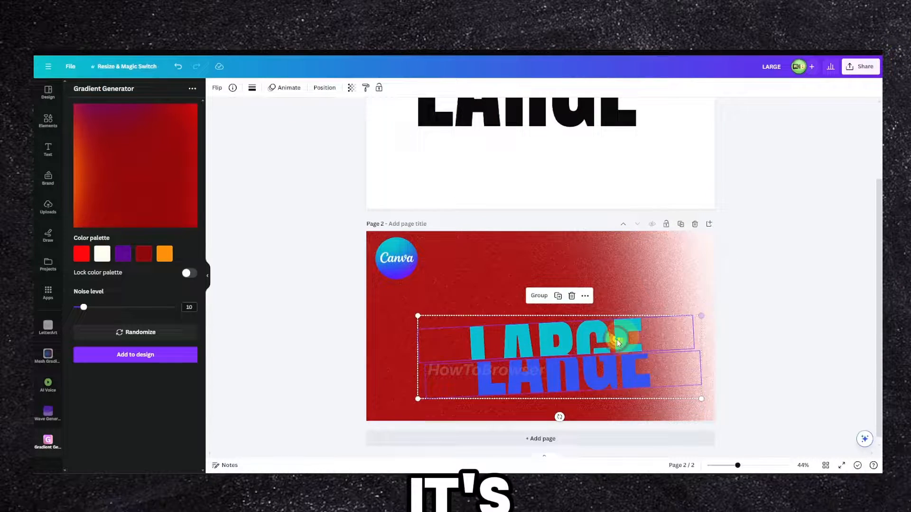
- Shift the teal-and-blue LARGE lettering slightly left, then select the Canva logo
left_click_drag(701, 316, 681, 322)
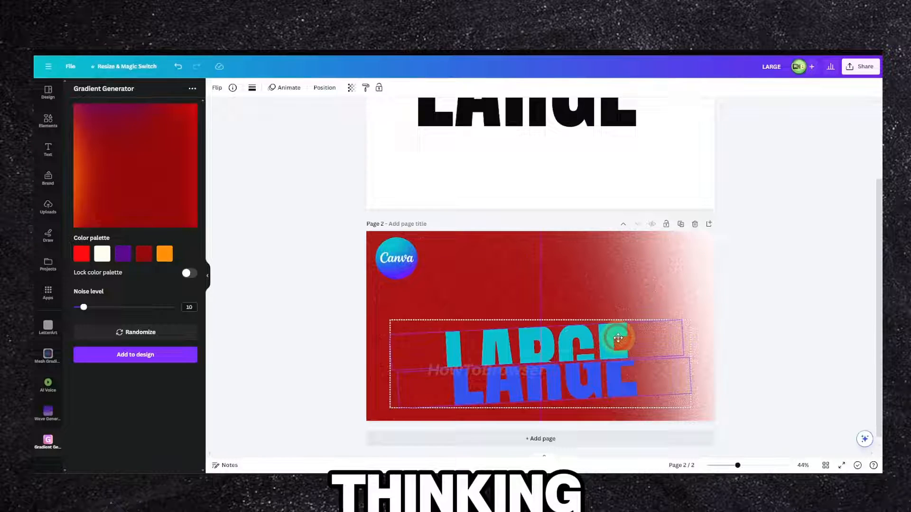
left_click(617, 338)
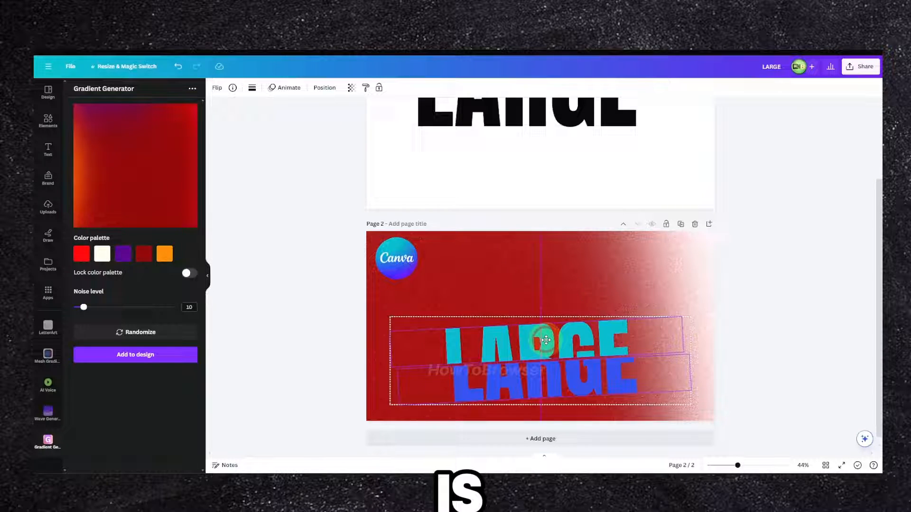
left_click(545, 339)
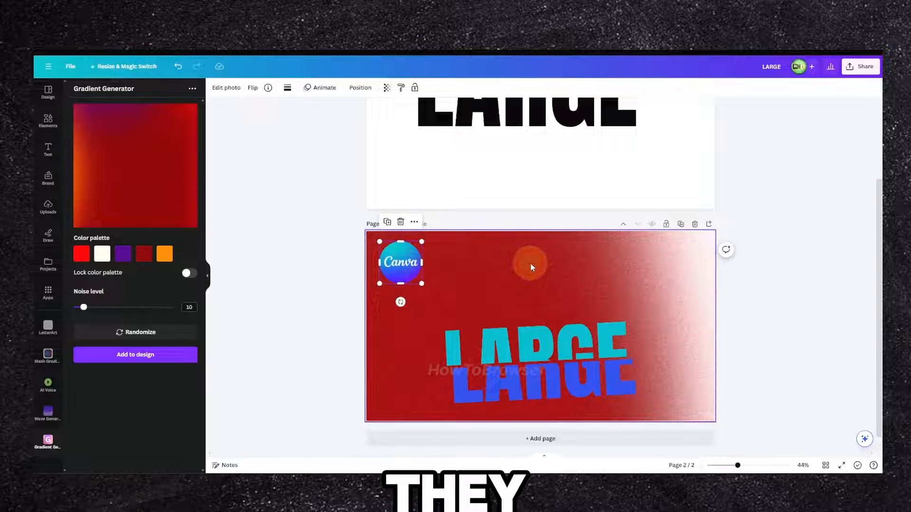
- Detach the red gradient image from the page background and open its editing options
right_click(530, 264)
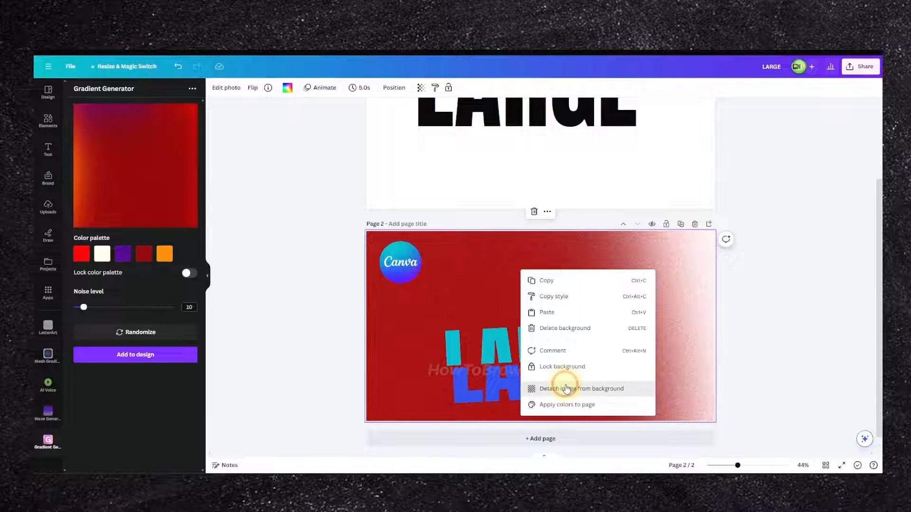
left_click(580, 389)
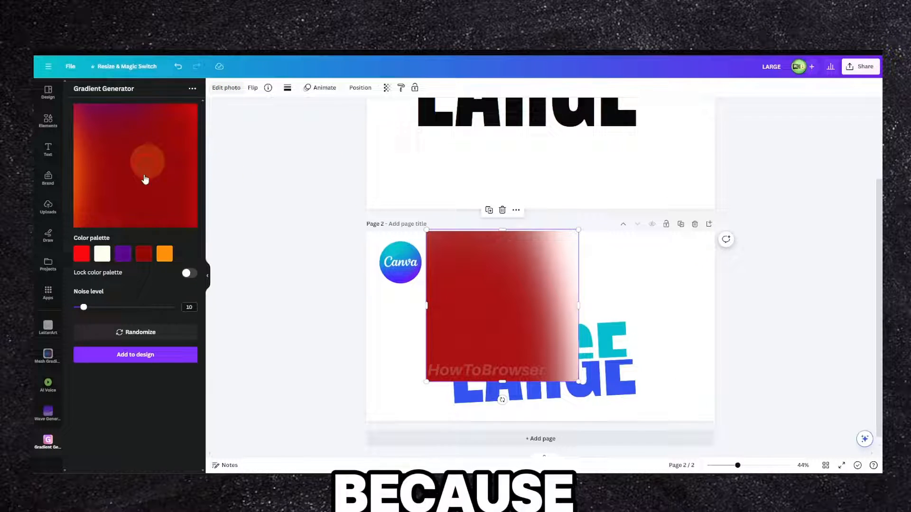
left_click(226, 87)
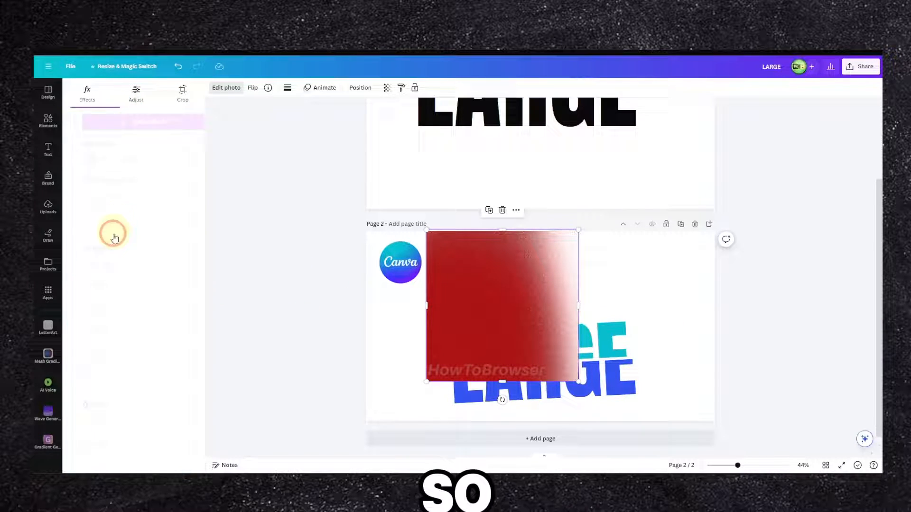
left_click_drag(130, 273, 105, 274)
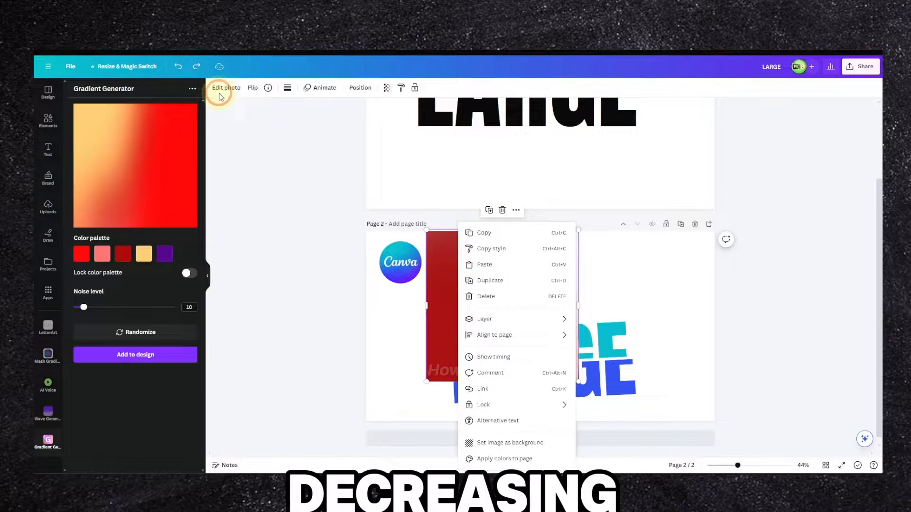
- Darken the gradient image using the Adjust light sliders
left_click(226, 87)
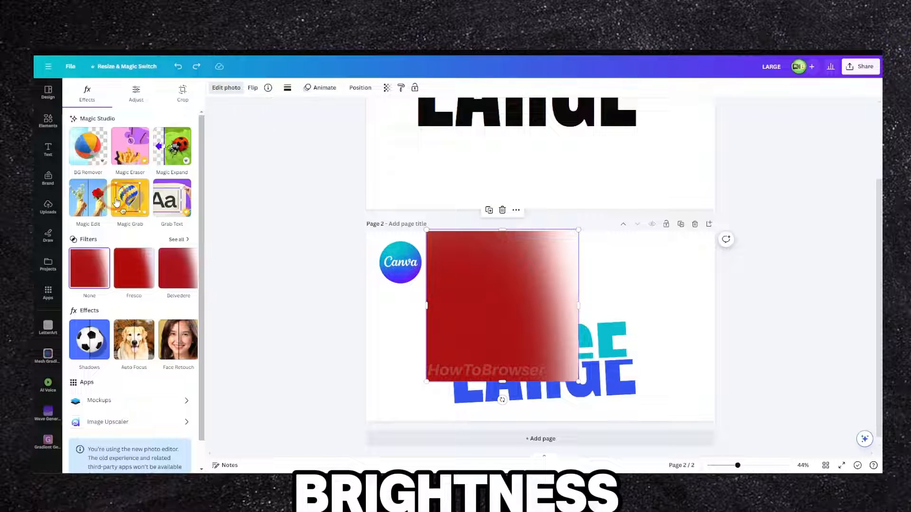
left_click(136, 93)
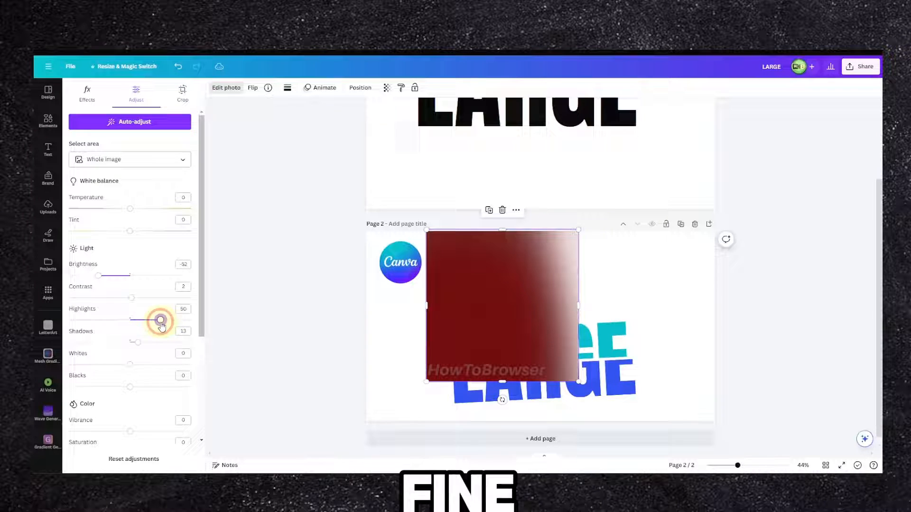
left_click_drag(160, 320, 191, 320)
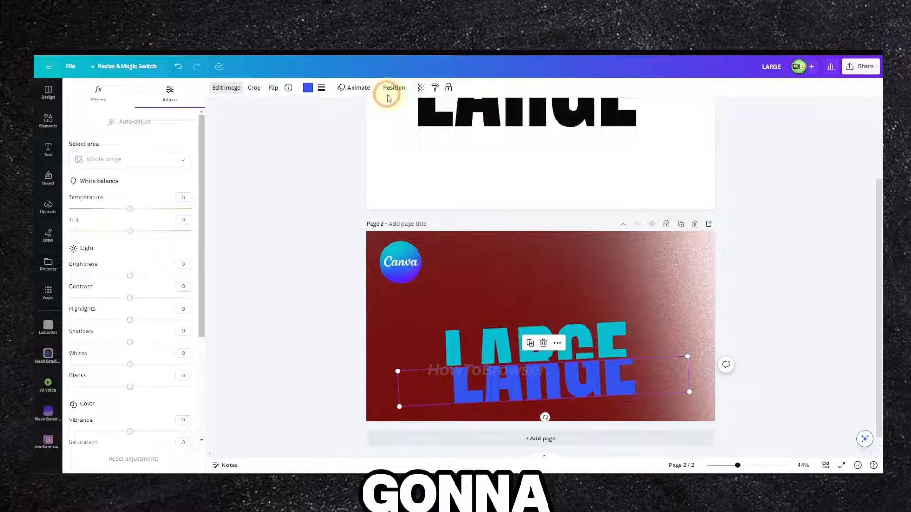
mouse_move(193, 122)
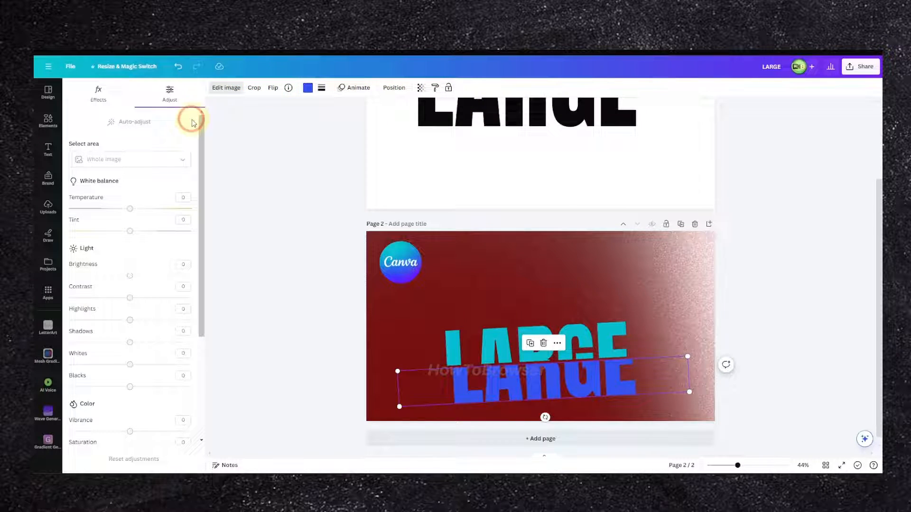
- Select the cyan LARGE half, move it to the top, and select the blue half
left_click(98, 93)
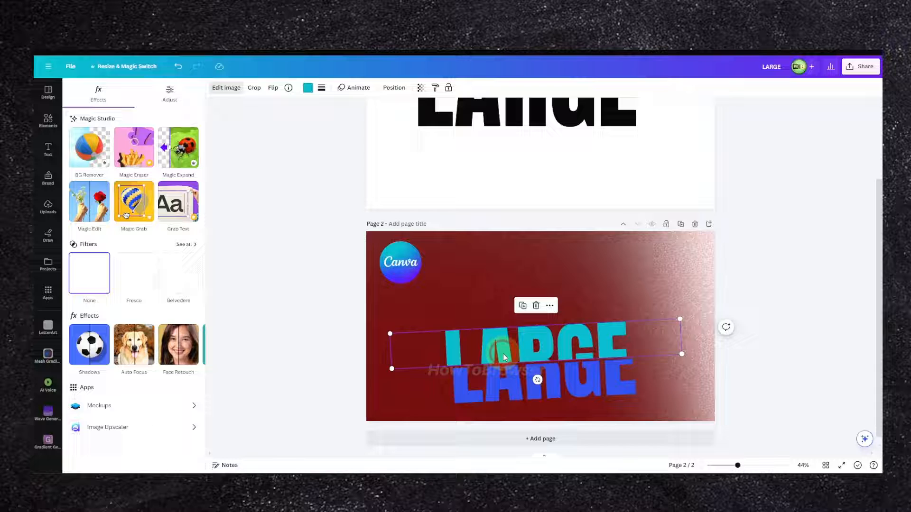
left_click(399, 262)
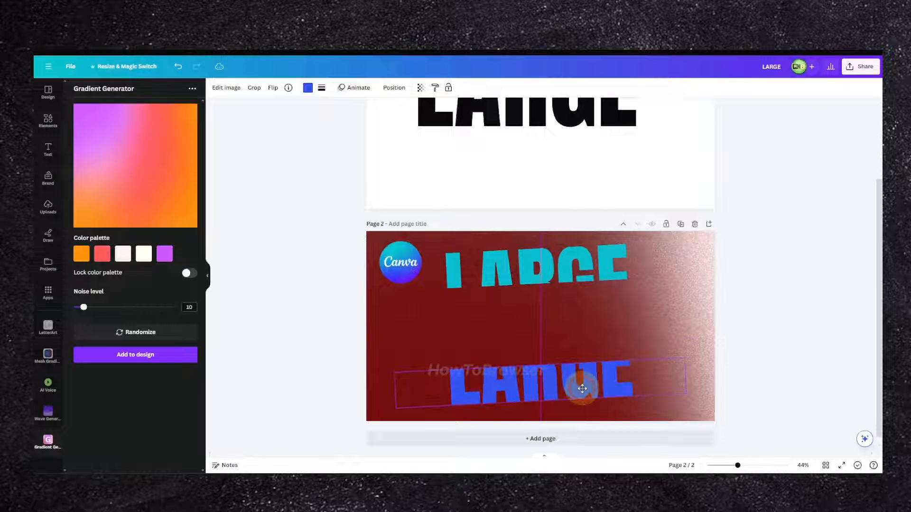
left_click(581, 388)
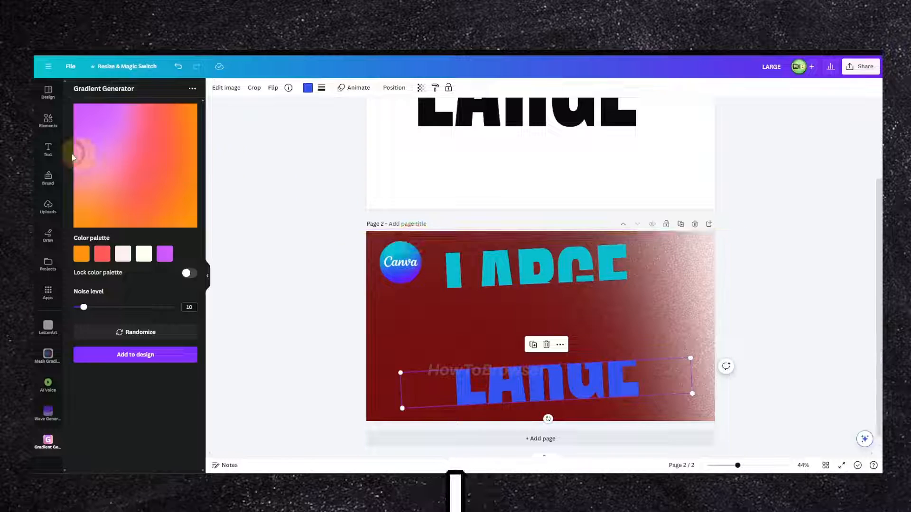
- Search the Elements library for an 'arrow up' graphic
left_click(47, 121)
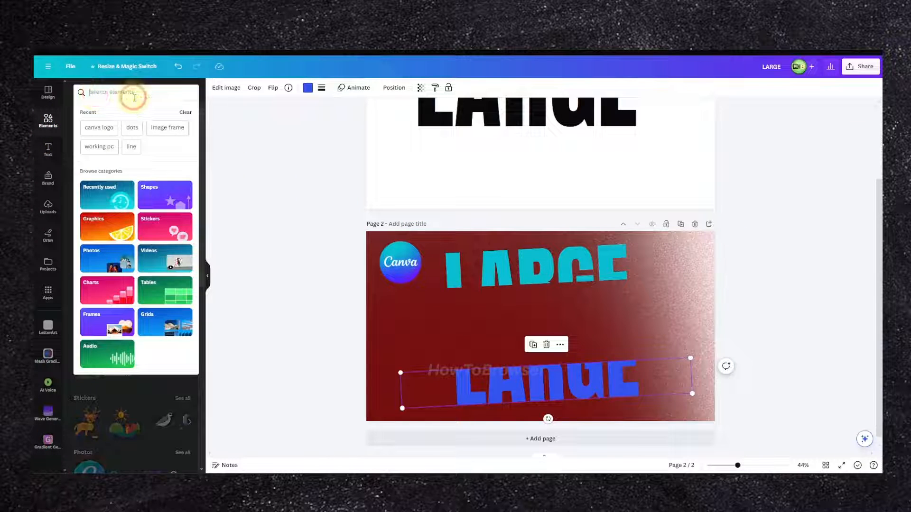
type("arrow")
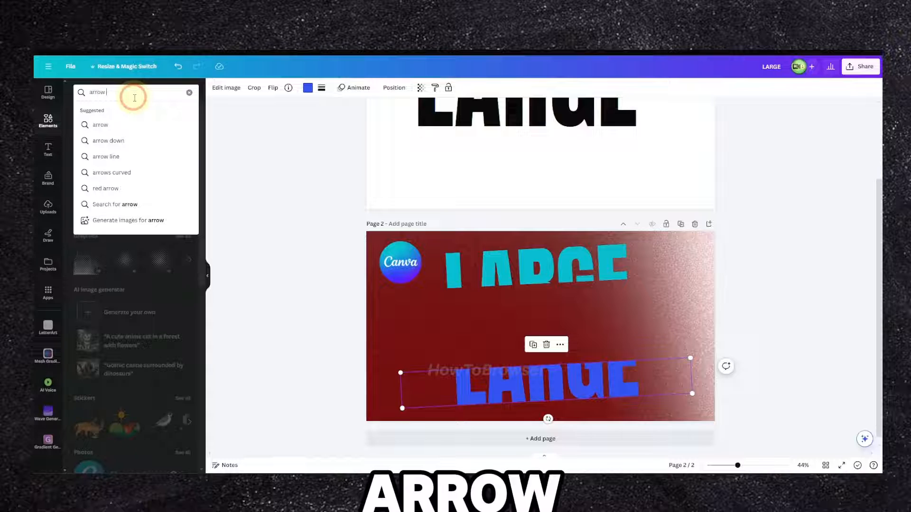
key("Enter")
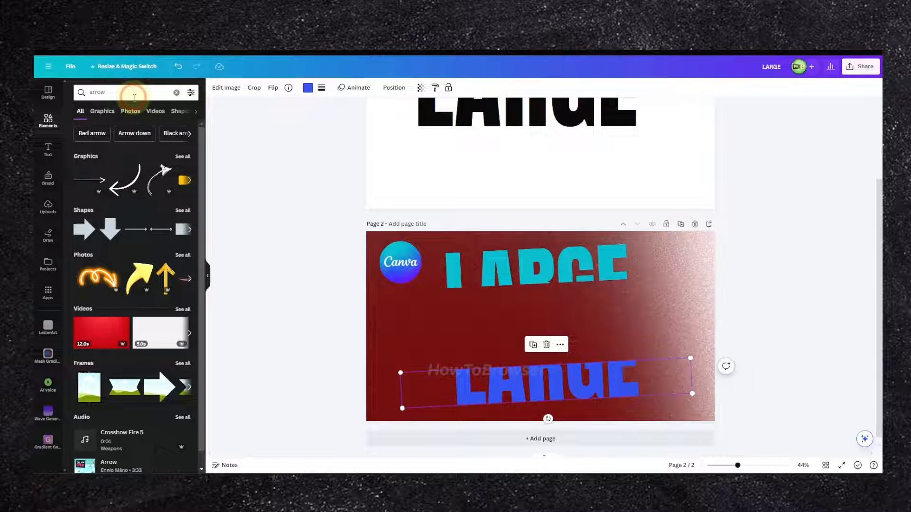
type("up")
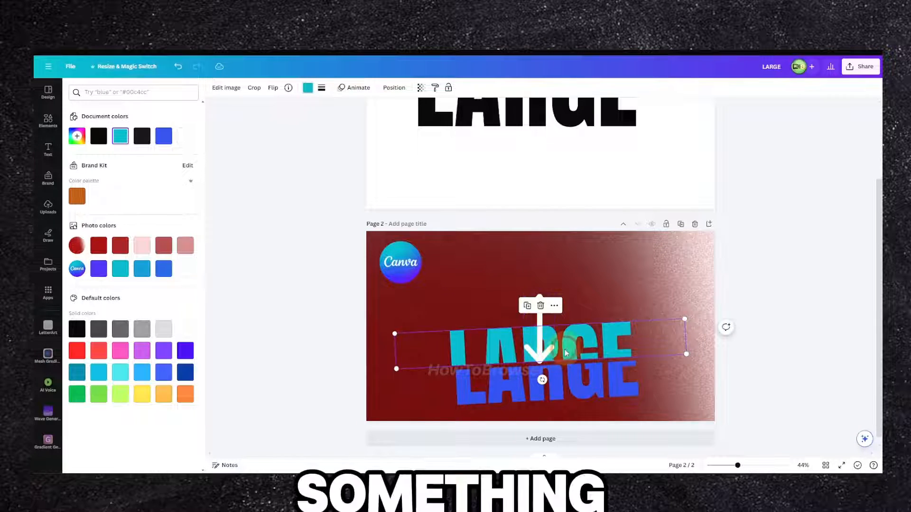
- Drop the white up-down arrow between the cyan and blue LARGE halves
left_click_drag(538, 342, 538, 270)
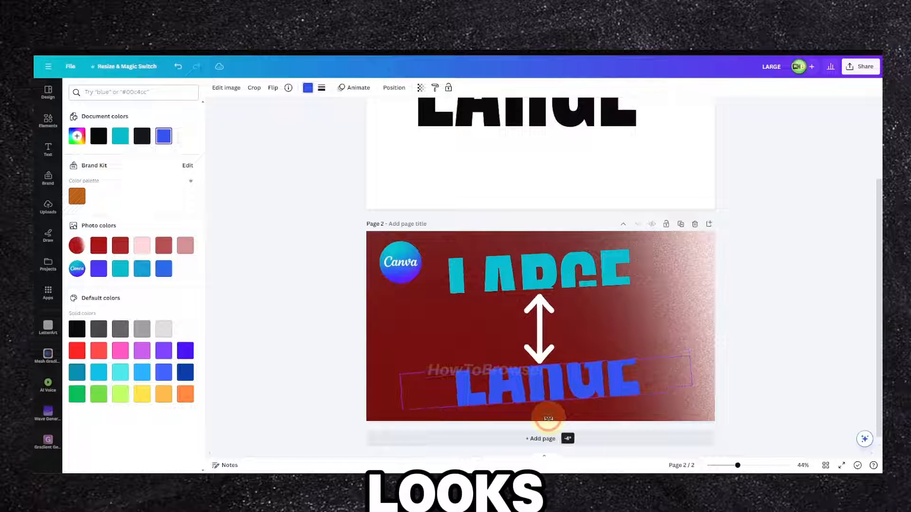
left_click(545, 282)
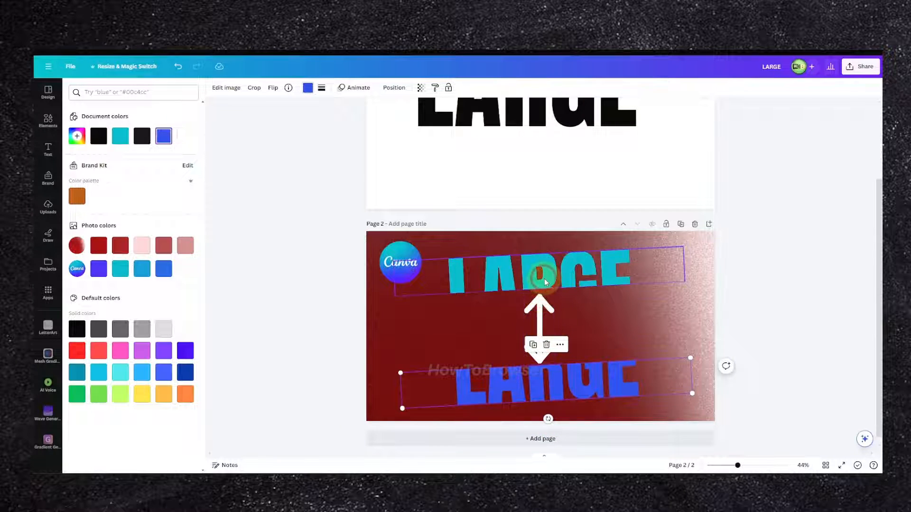
left_click(272, 88)
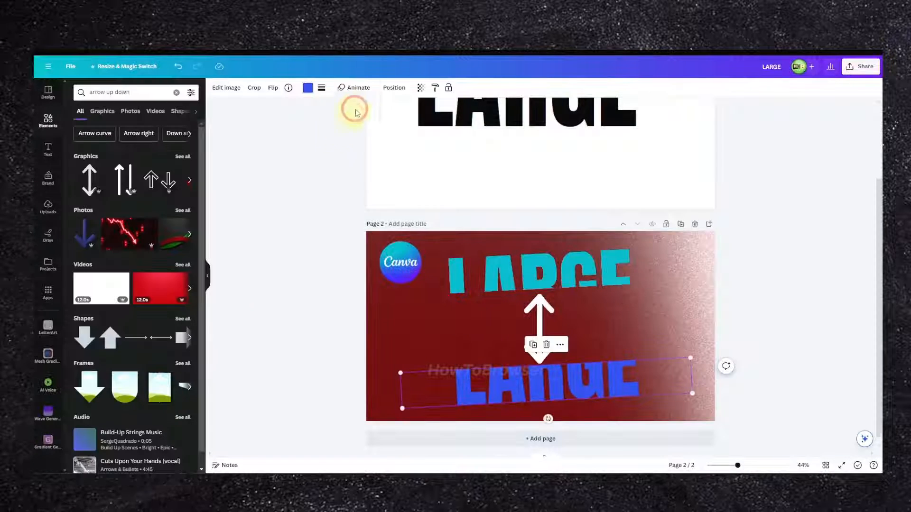
left_click(393, 88)
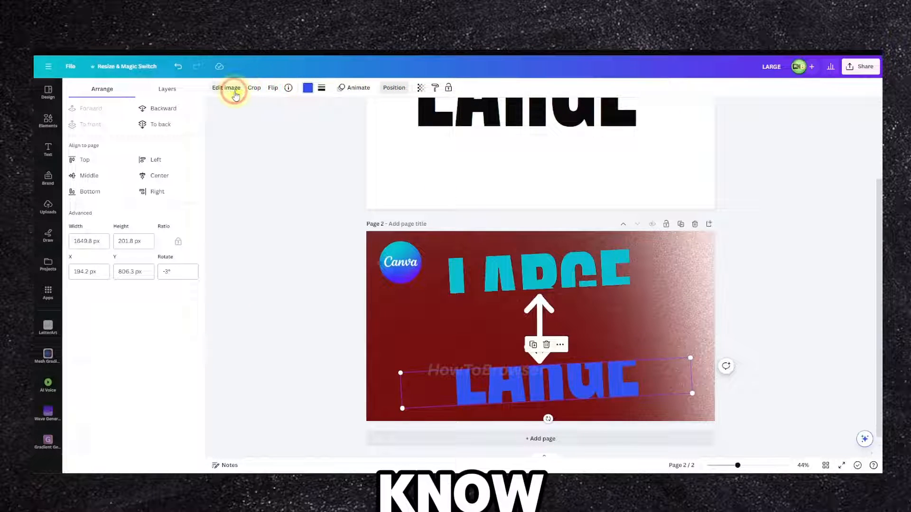
- Apply the Chipped slice effect to the blue LARGE half with 2 slices and adjusted position
left_click(226, 87)
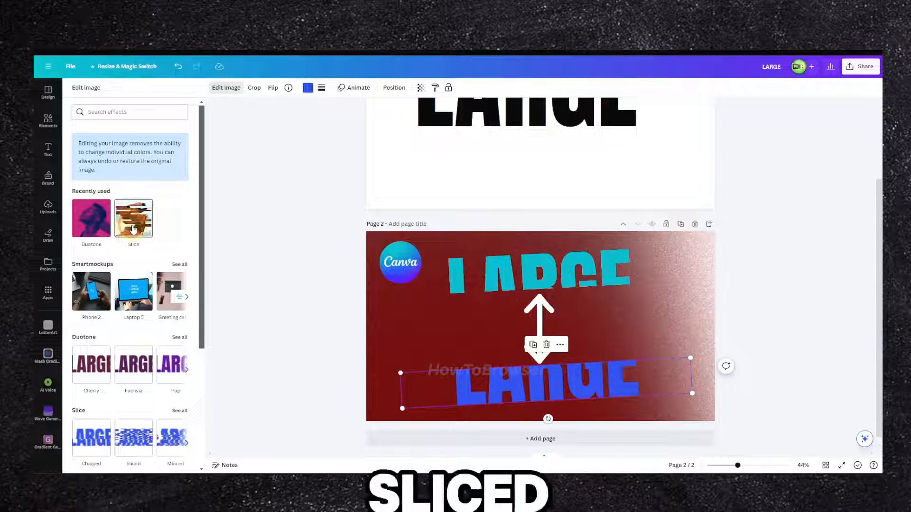
left_click(132, 221)
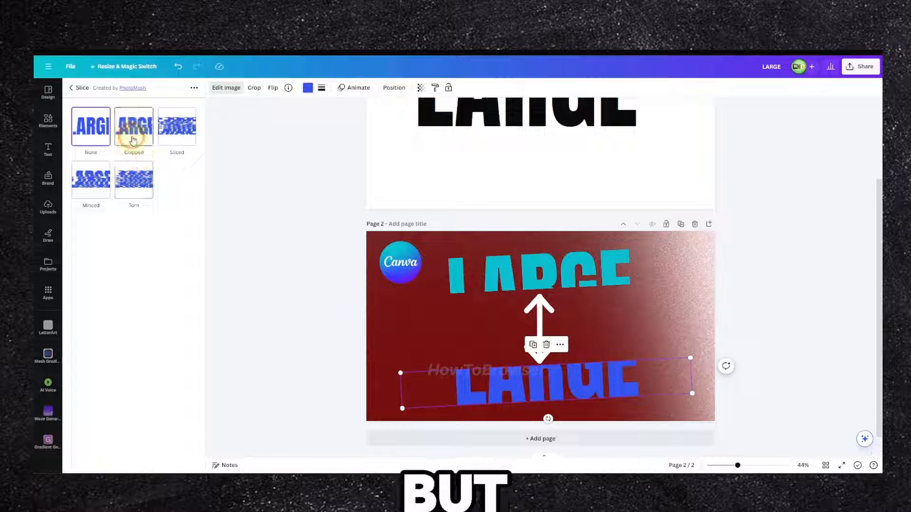
left_click(134, 126)
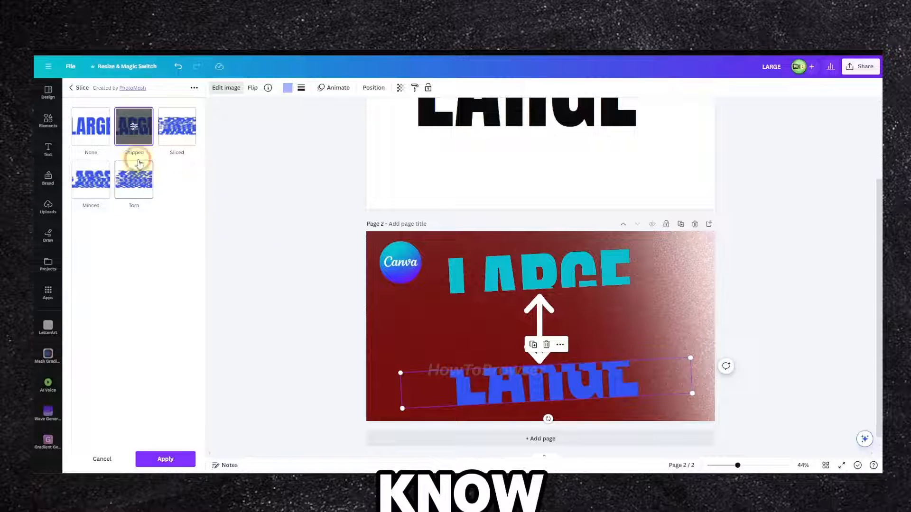
left_click(134, 126)
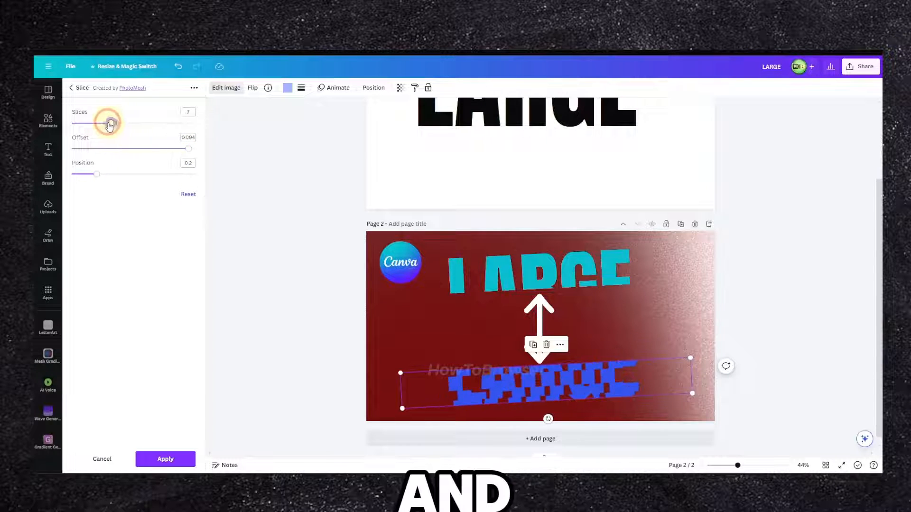
left_click_drag(108, 123, 77, 123)
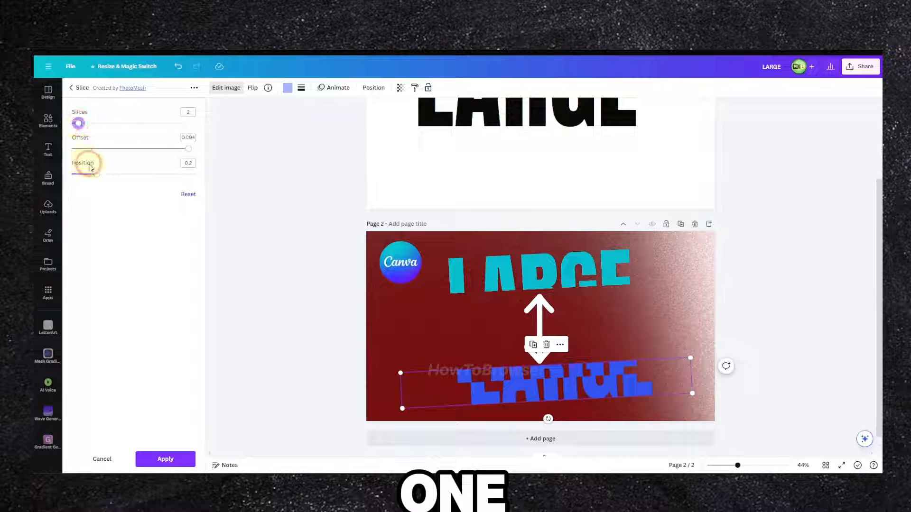
left_click_drag(72, 173, 114, 173)
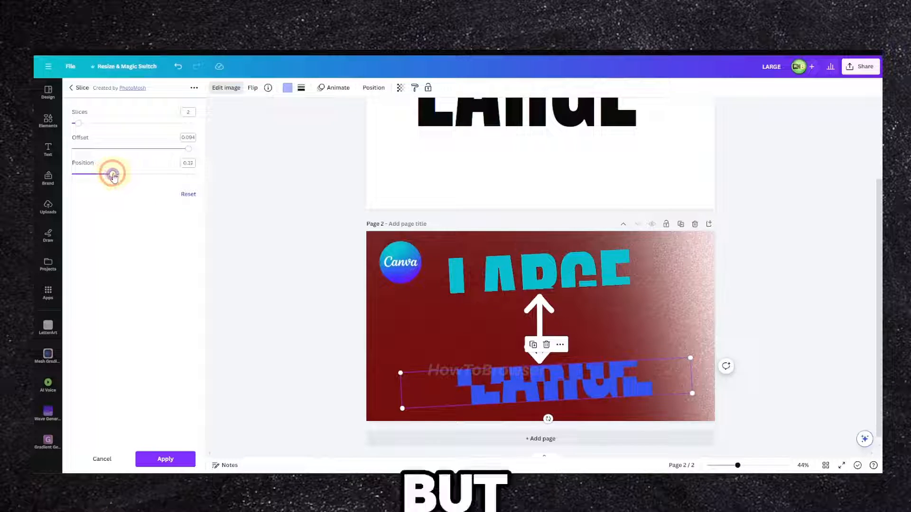
left_click_drag(114, 174, 113, 174)
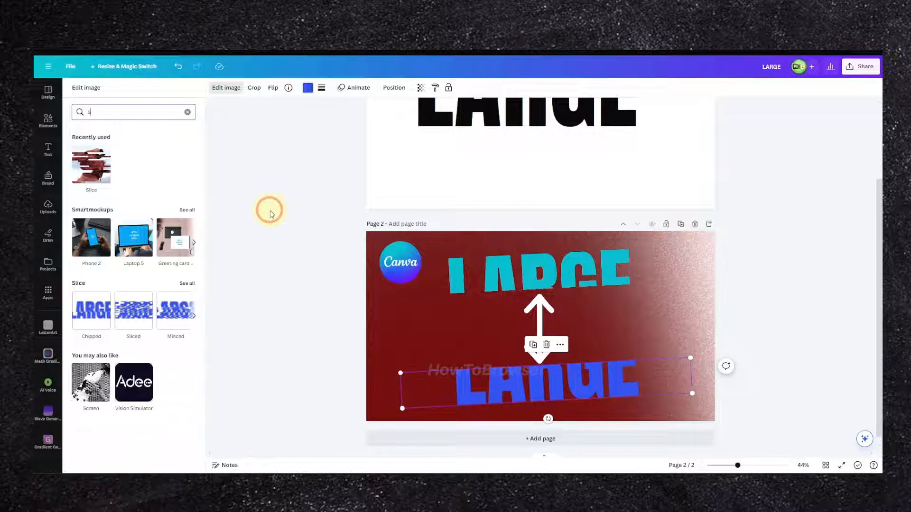
type("g")
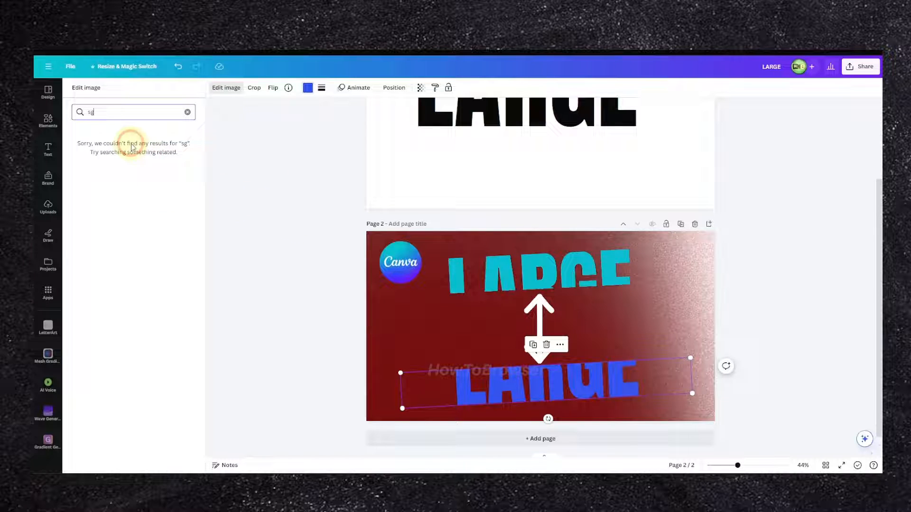
type("dr")
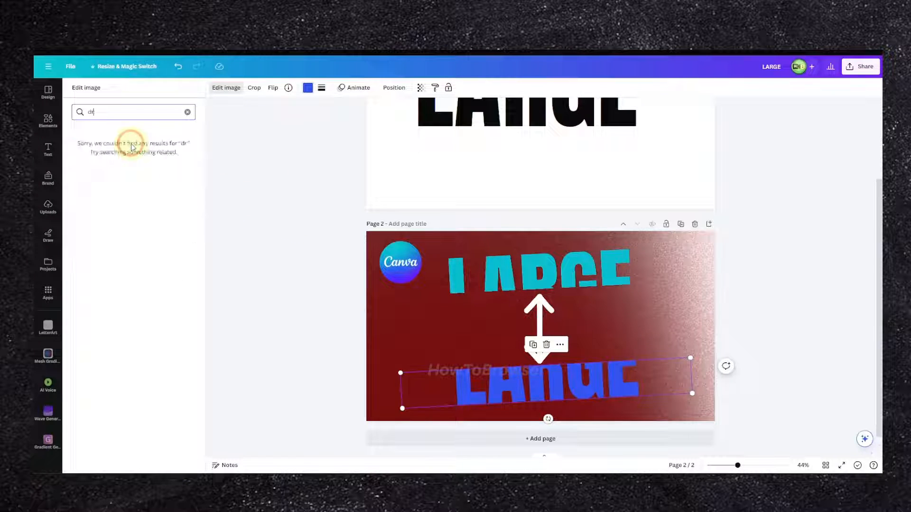
left_click(187, 112)
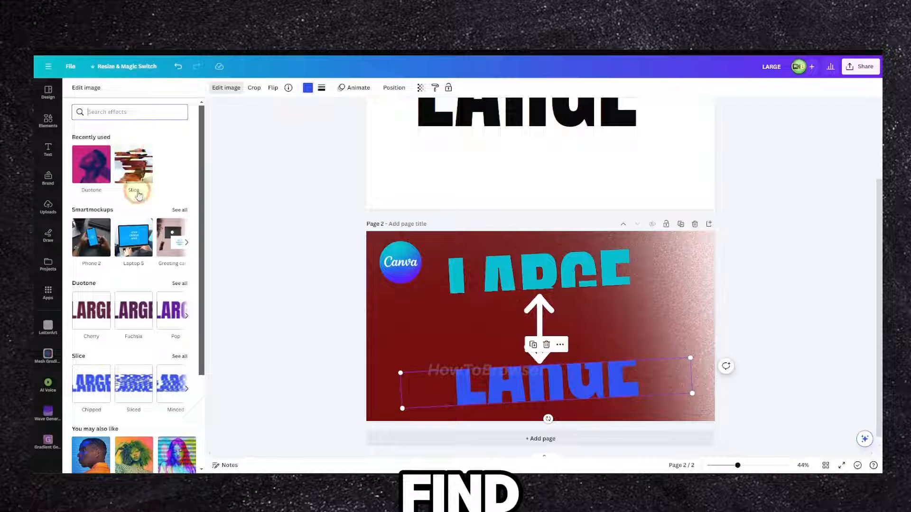
scroll("down", 3)
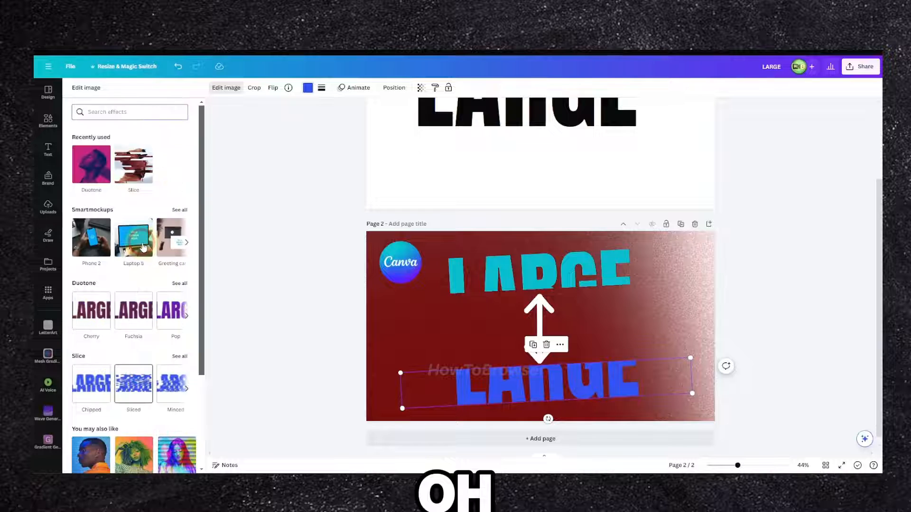
type("arrow up down")
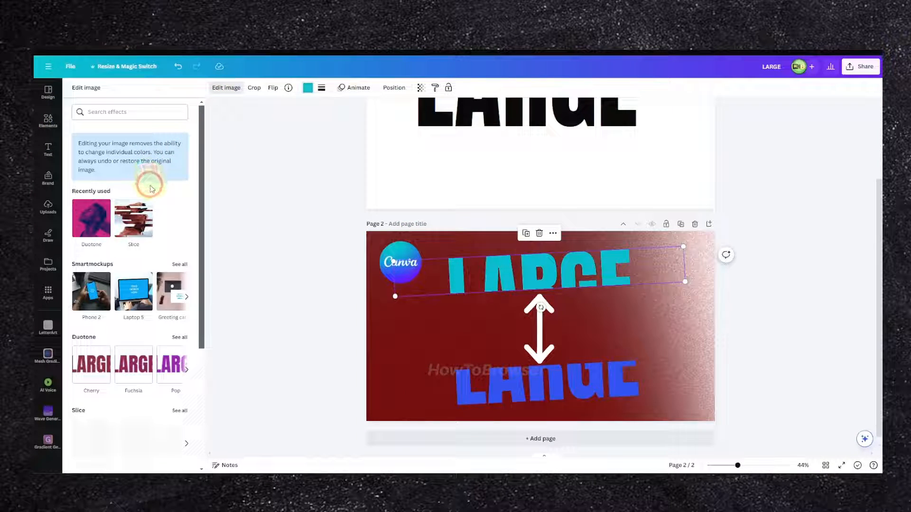
scroll("down", 3)
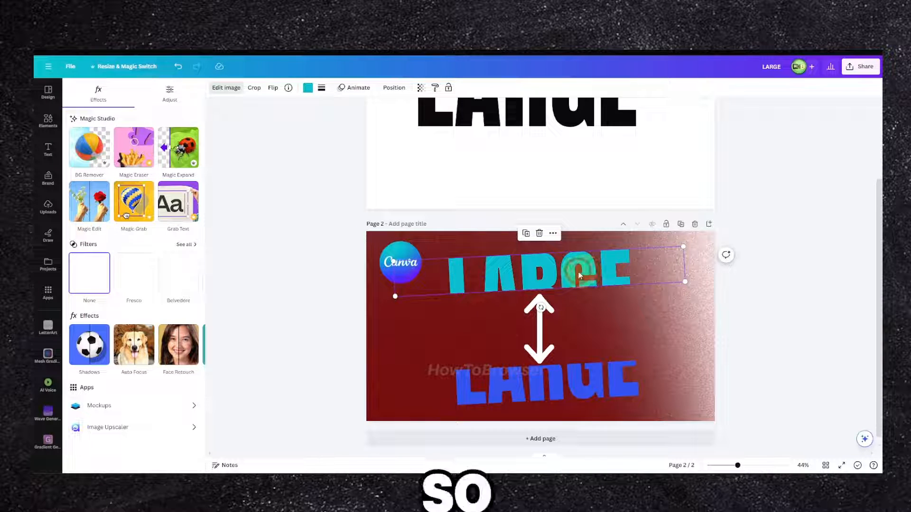
- Drag the Canva logo around page 2 and settle it in the top-left corner
left_click(89, 273)
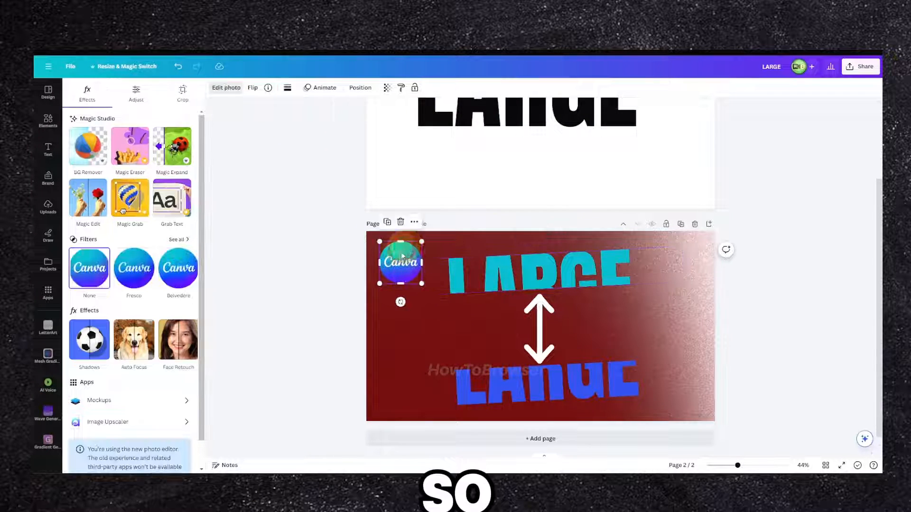
left_click_drag(400, 261, 630, 328)
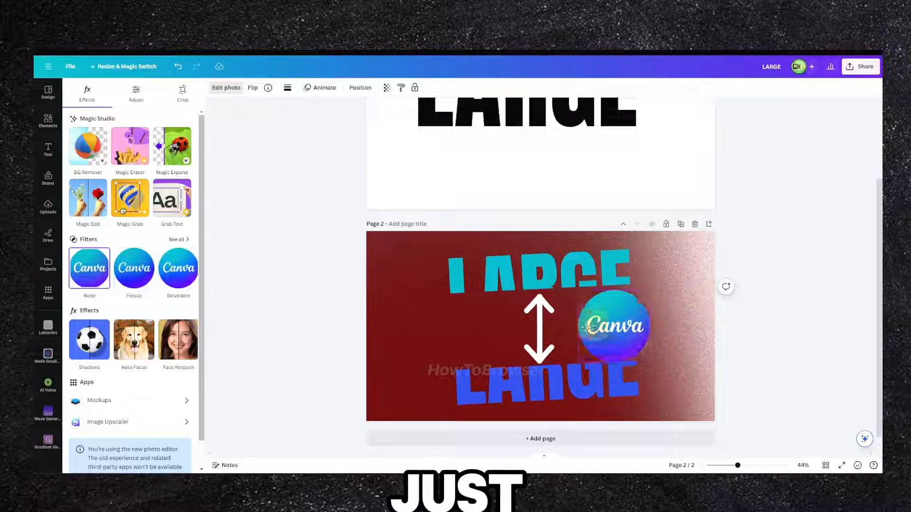
left_click_drag(613, 324, 404, 273)
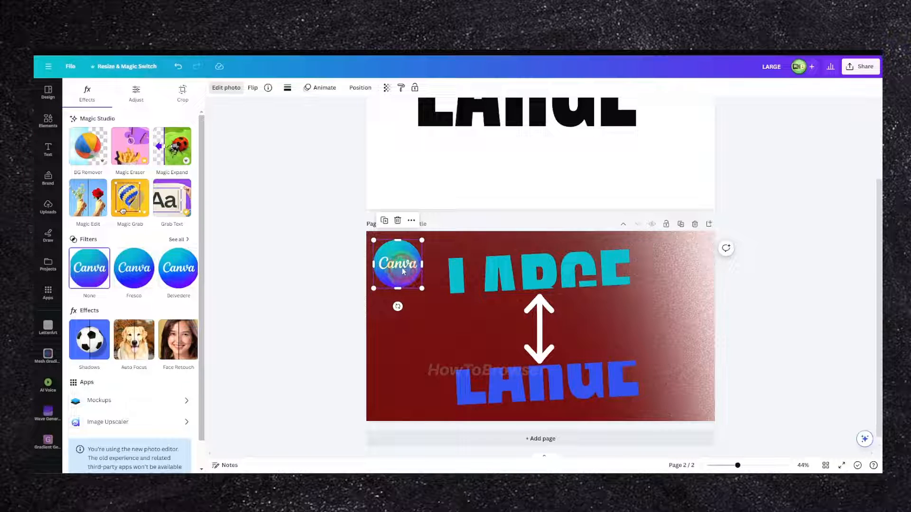
left_click_drag(398, 263, 539, 325)
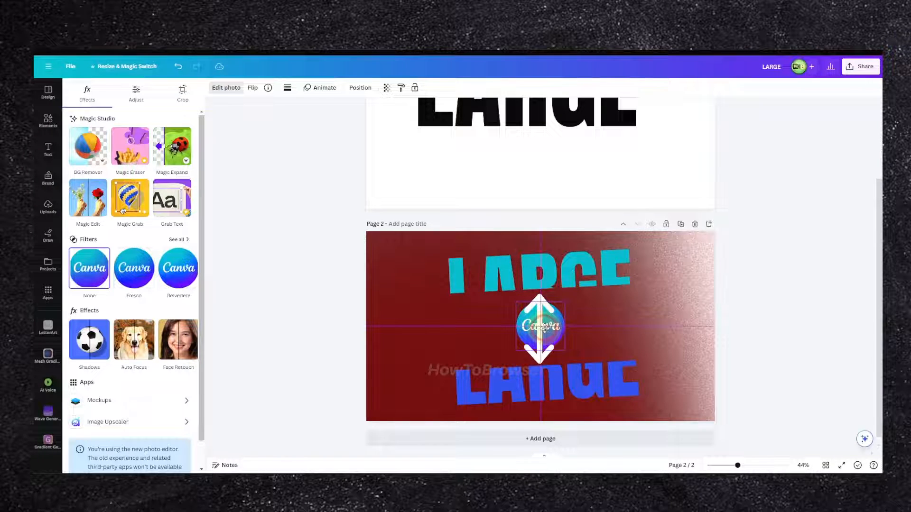
left_click_drag(539, 325, 660, 318)
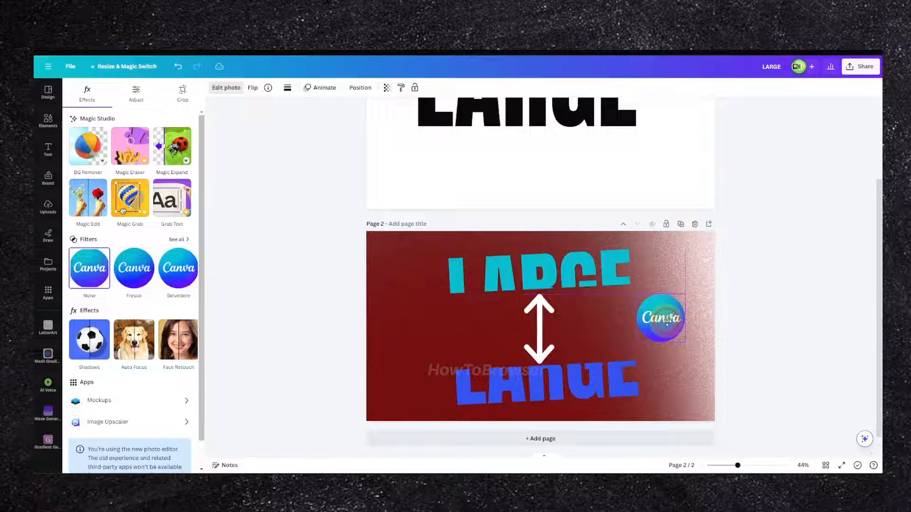
left_click_drag(660, 317, 400, 263)
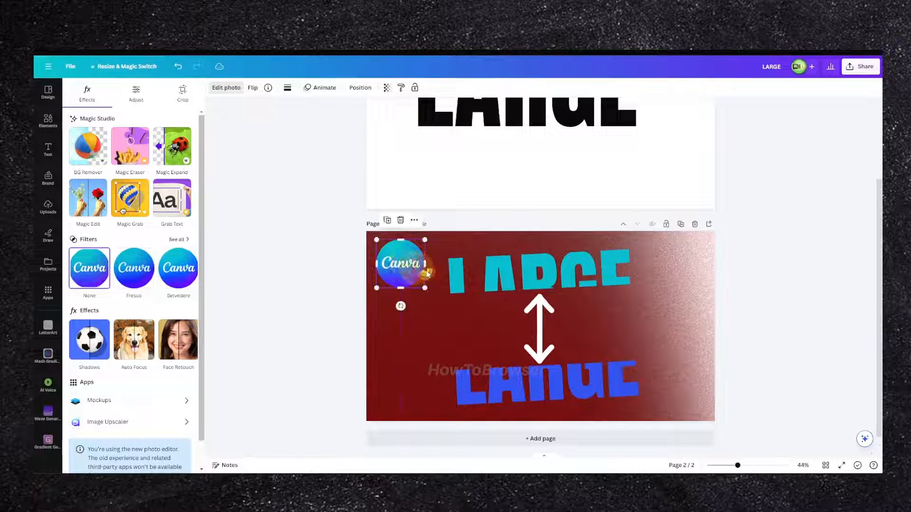
left_click(47, 121)
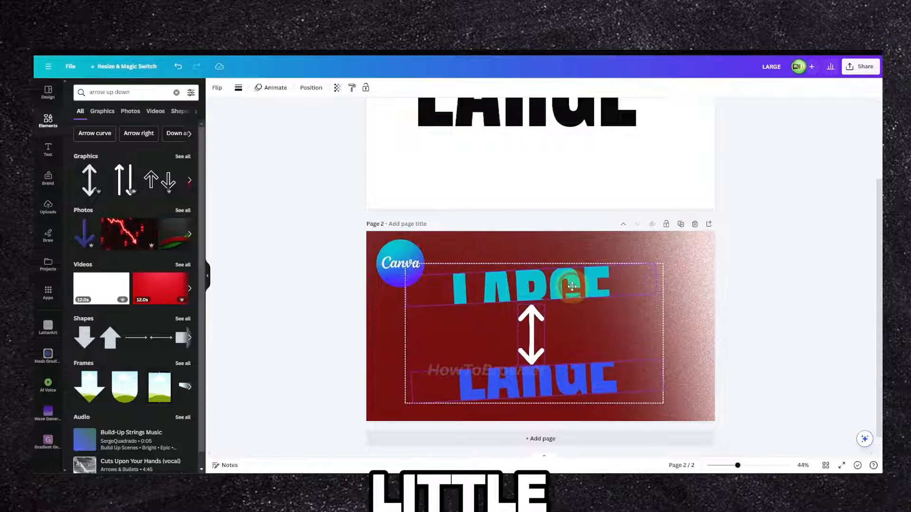
- Search Elements for 'elements', filter to Graphics, and try adding the tan curved shape
left_click(127, 91)
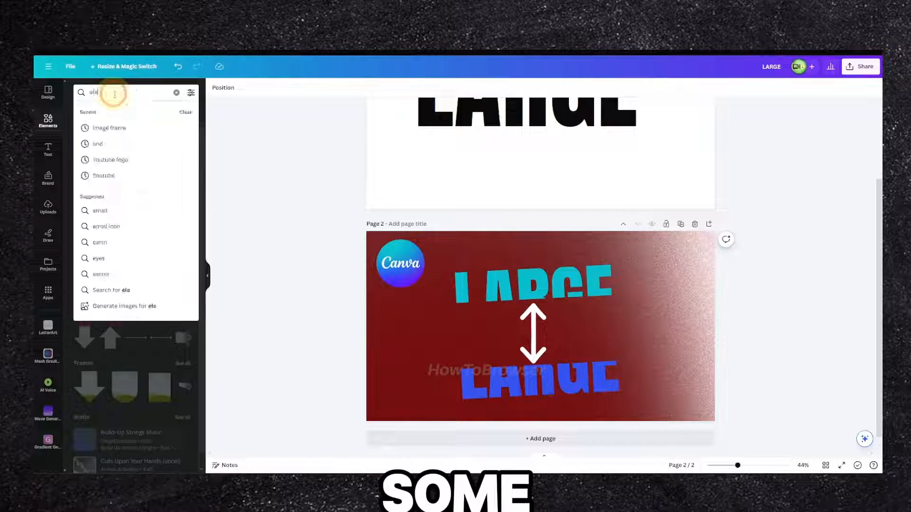
type("elements")
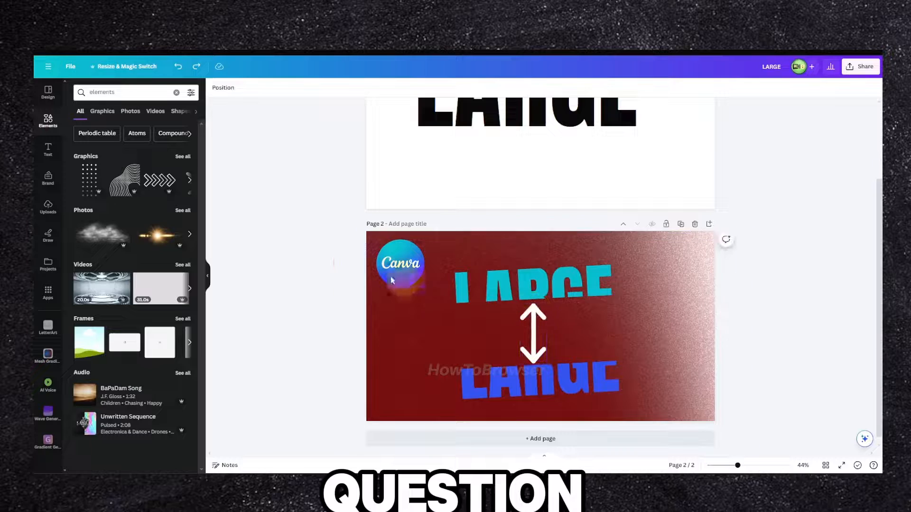
left_click(400, 264)
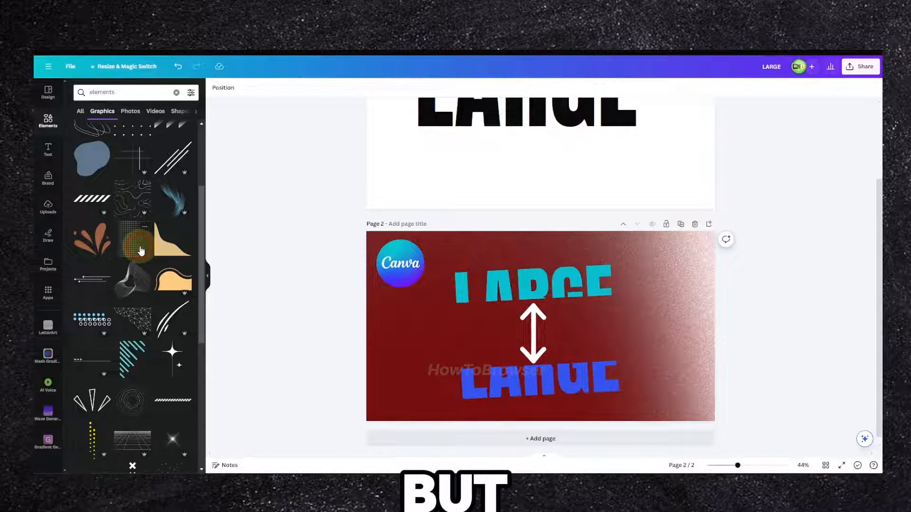
left_click(138, 241)
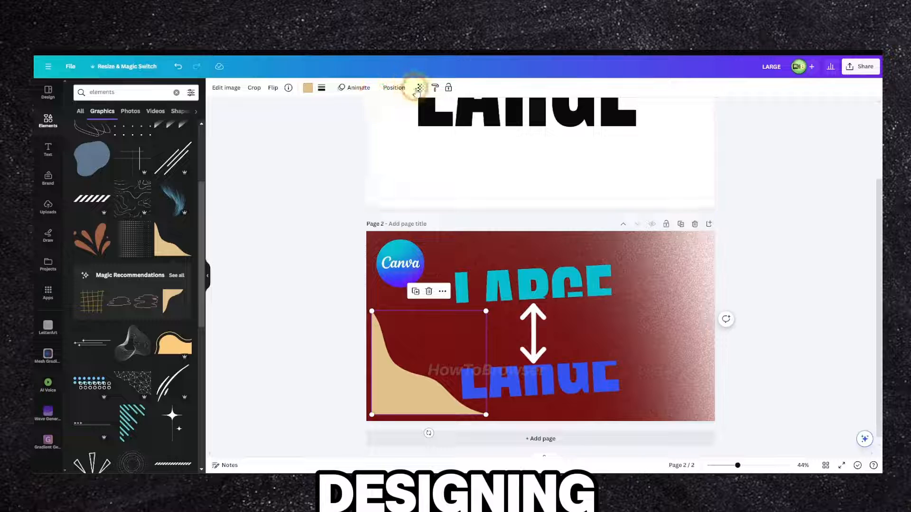
left_click(419, 88)
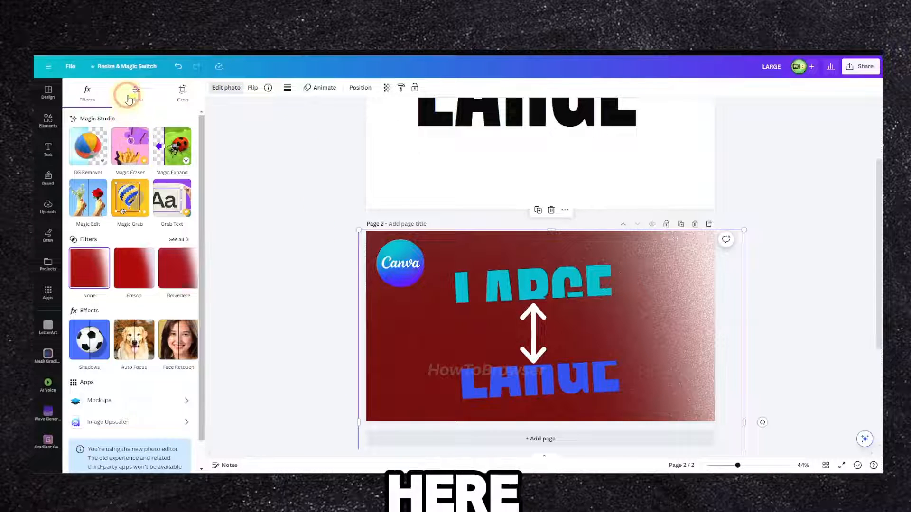
- Darken the red background to brightness -100 and reduce saturation to about -35
left_click(135, 91)
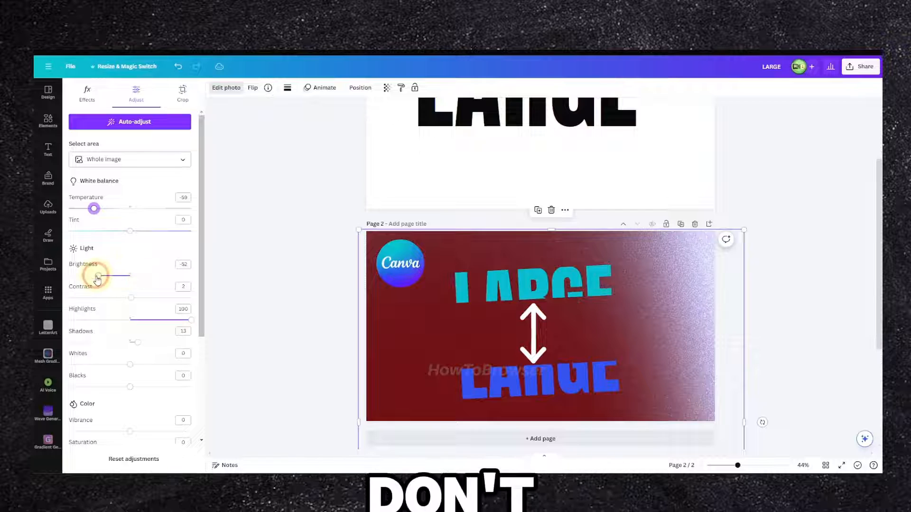
left_click_drag(99, 274, 68, 187)
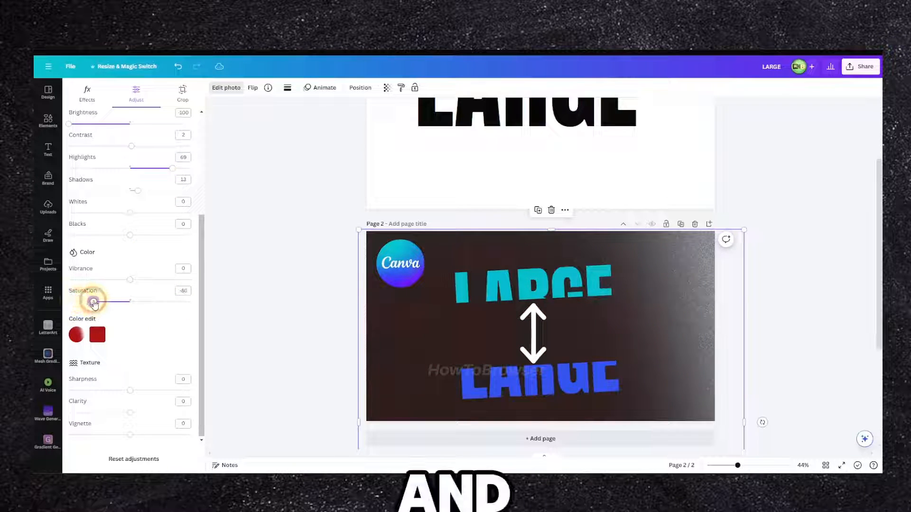
left_click_drag(95, 300, 105, 300)
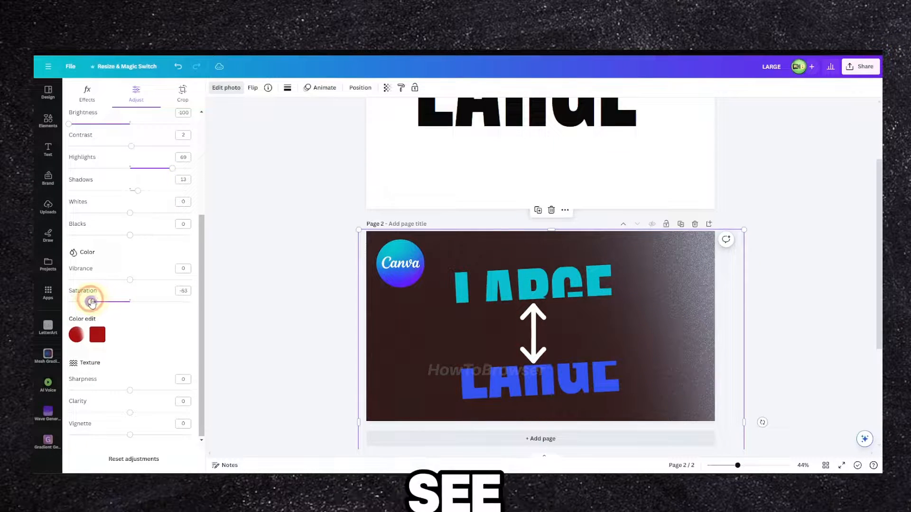
left_click_drag(91, 302, 108, 301)
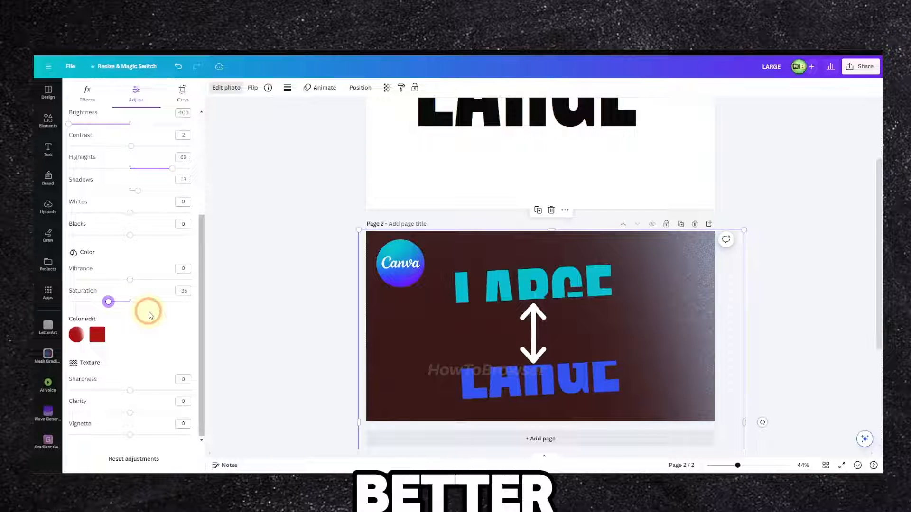
left_click(86, 91)
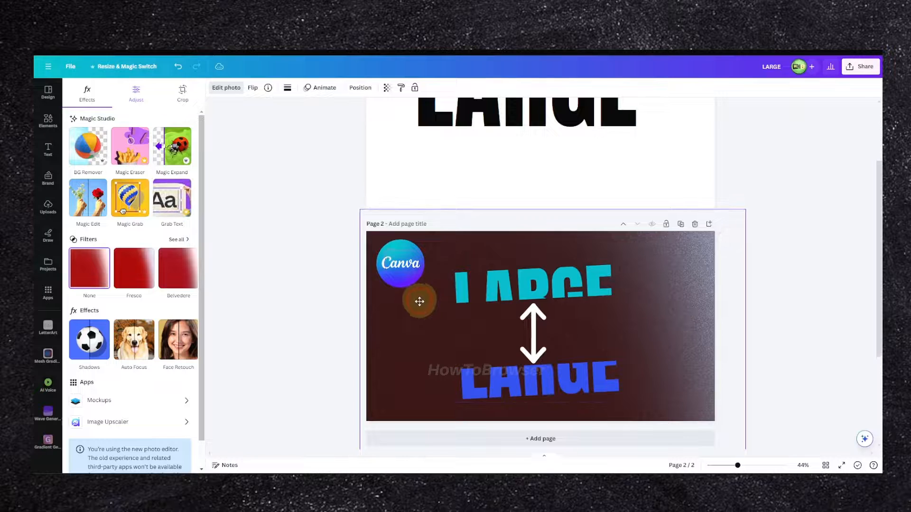
left_click(48, 121)
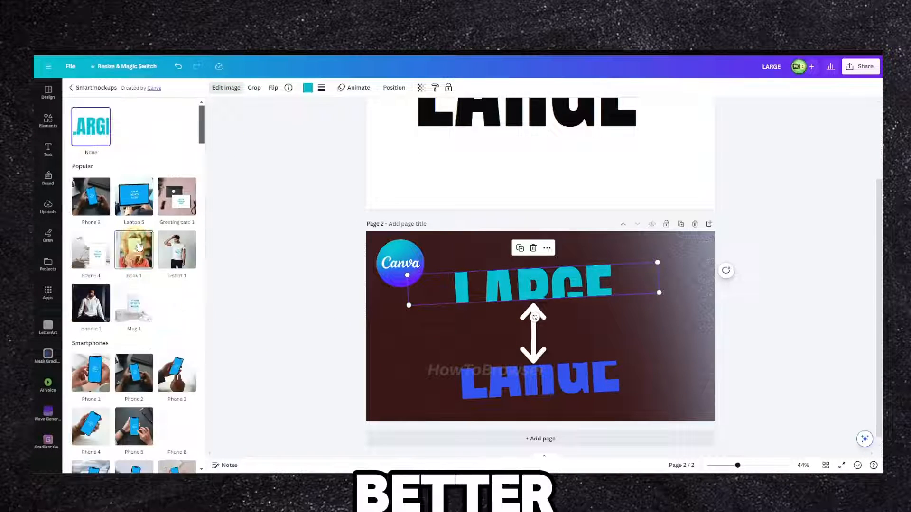
left_click(226, 87)
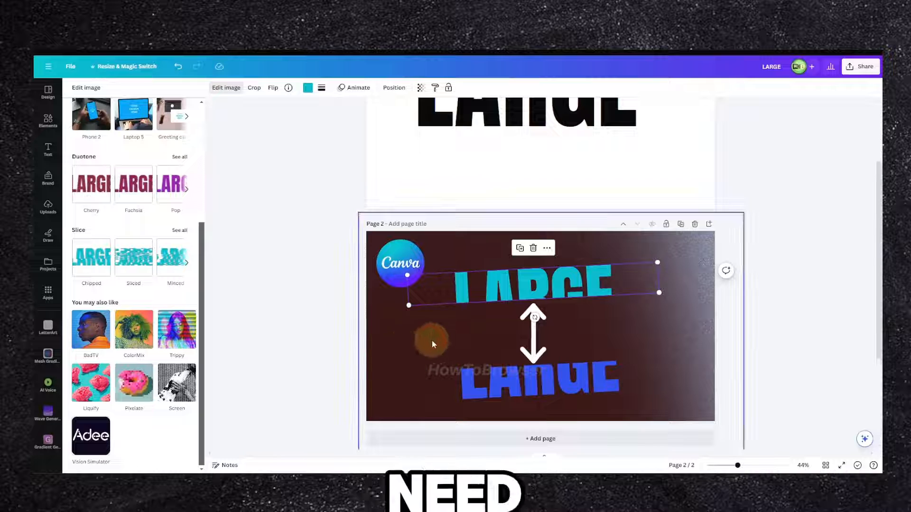
left_click(47, 120)
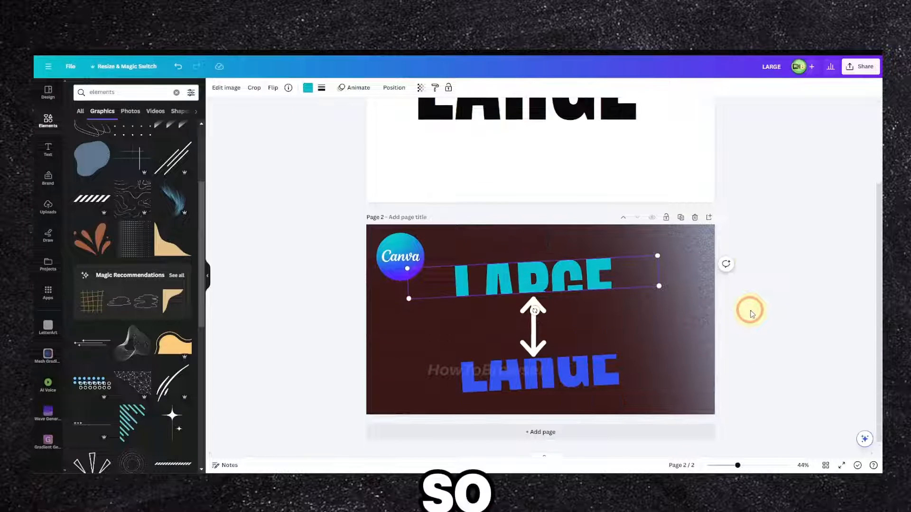
left_click(538, 372)
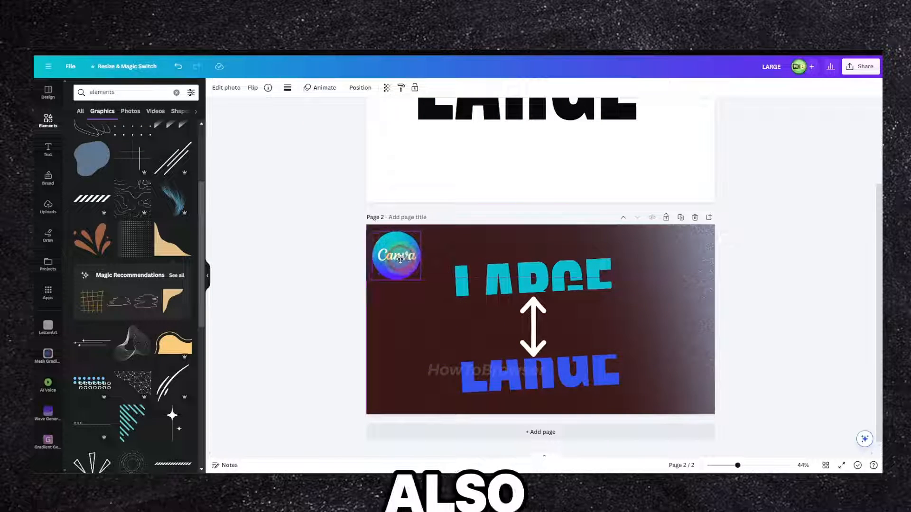
left_click(396, 256)
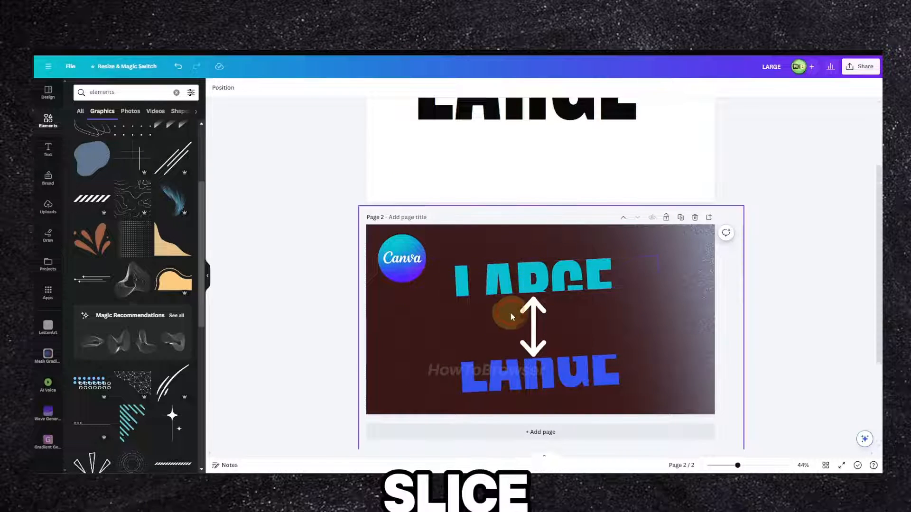
scroll("down", 3)
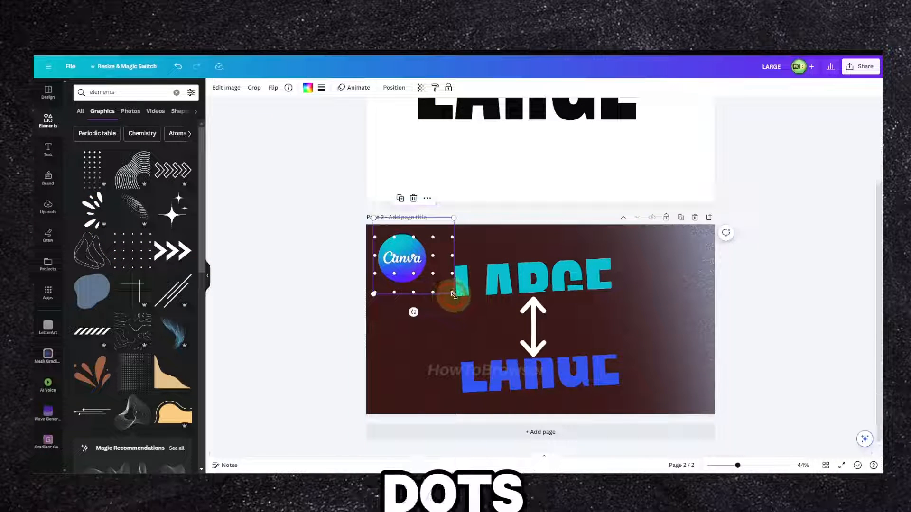
- Enlarge the contour-line graphic and lower its transparency to about 23
left_click_drag(452, 294, 430, 281)
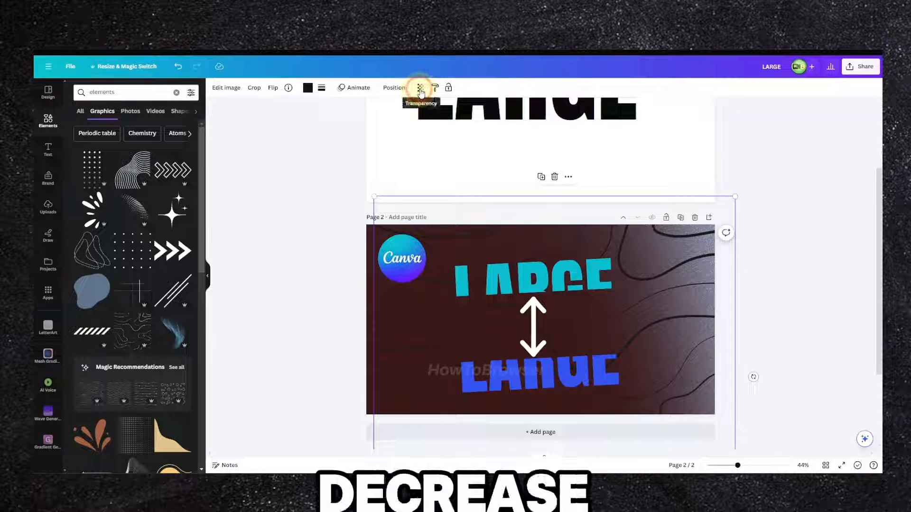
left_click(420, 87)
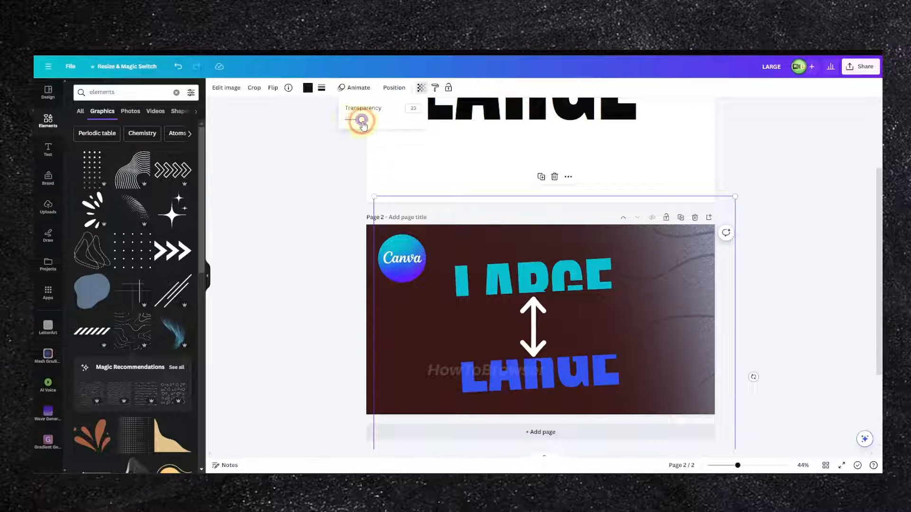
left_click_drag(362, 120, 370, 119)
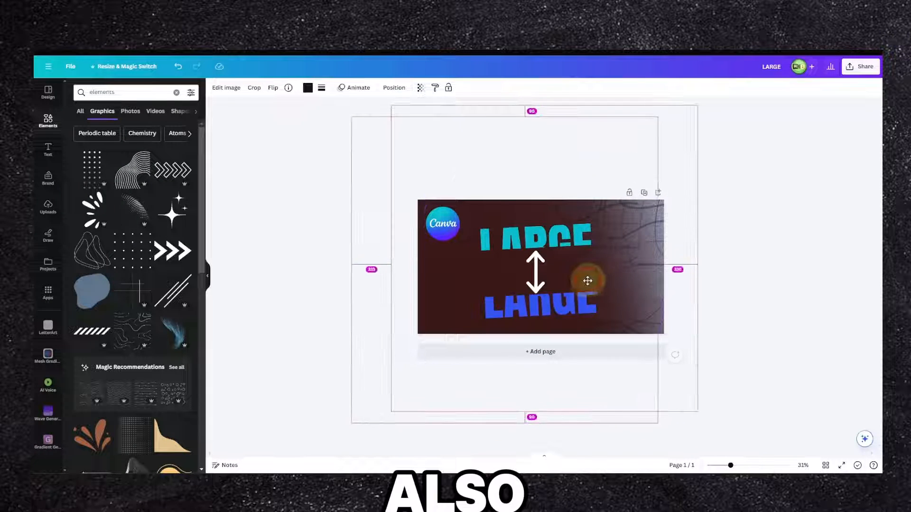
- Move and stretch the contour-line graphic across the page's right side
left_click_drag(587, 281, 613, 281)
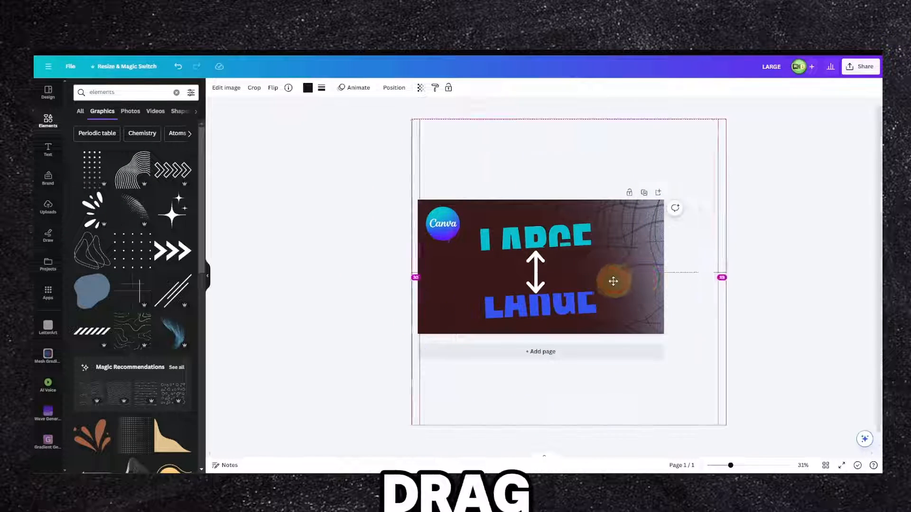
left_click_drag(674, 207, 668, 261)
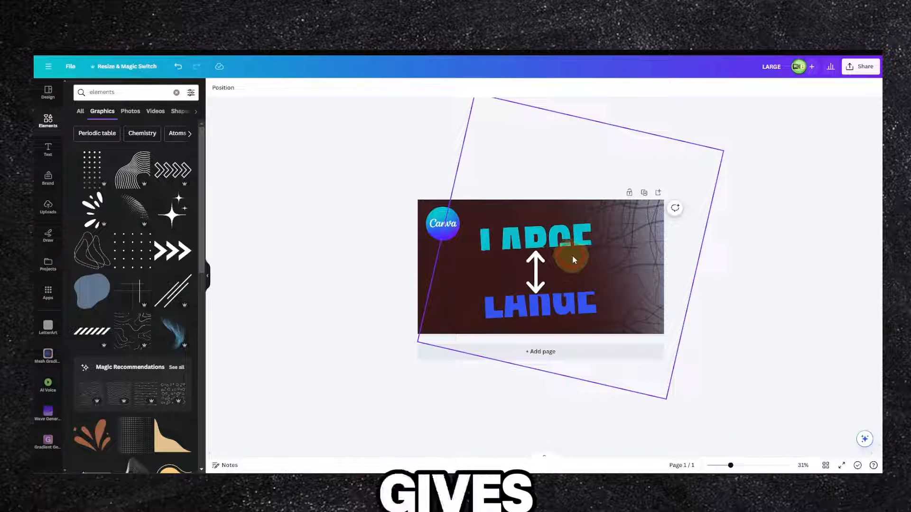
left_click(573, 261)
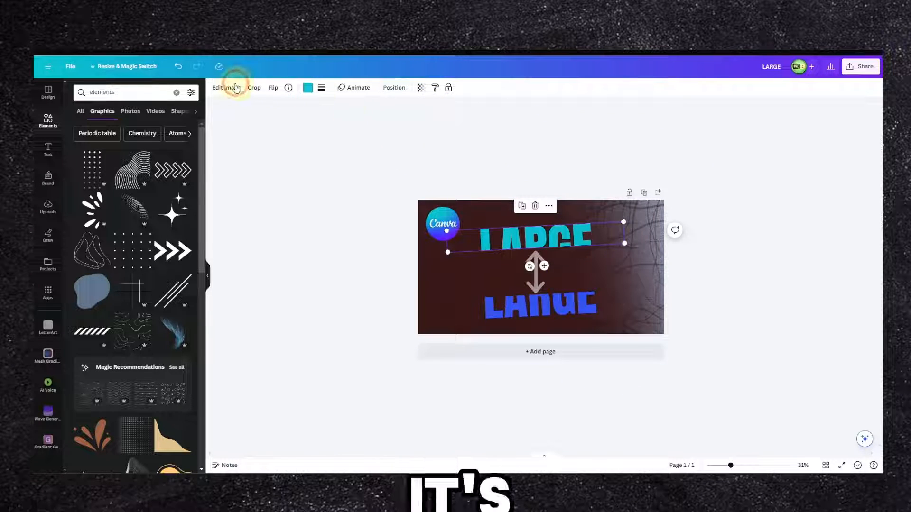
- Check the cyan LARGE text's image options, then select the Canva logo
left_click(226, 88)
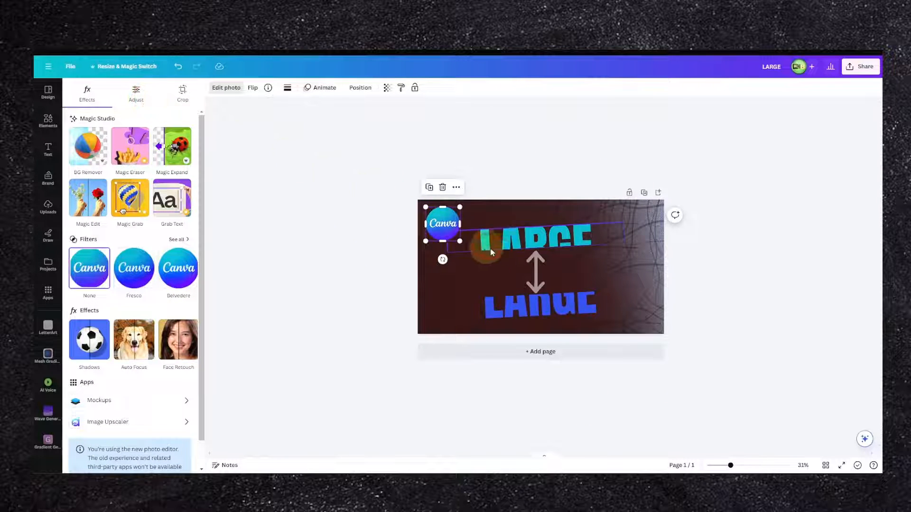
left_click(47, 121)
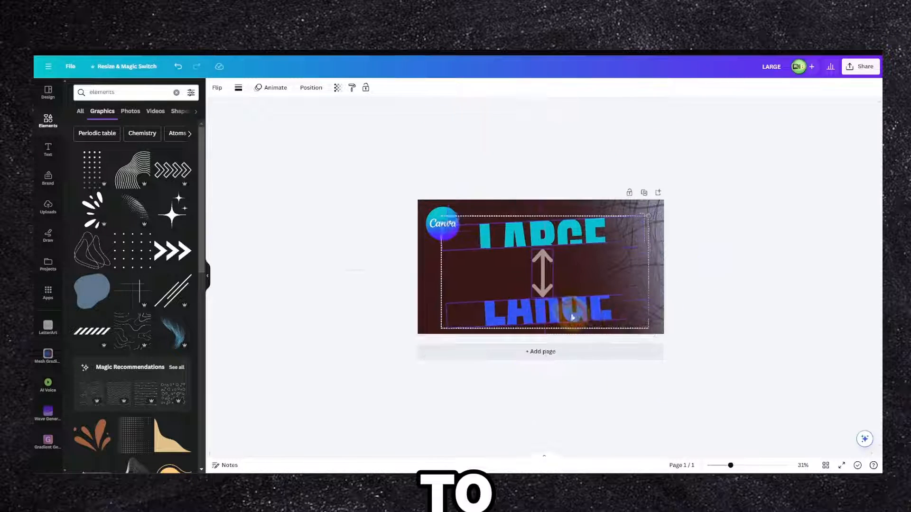
left_click(442, 223)
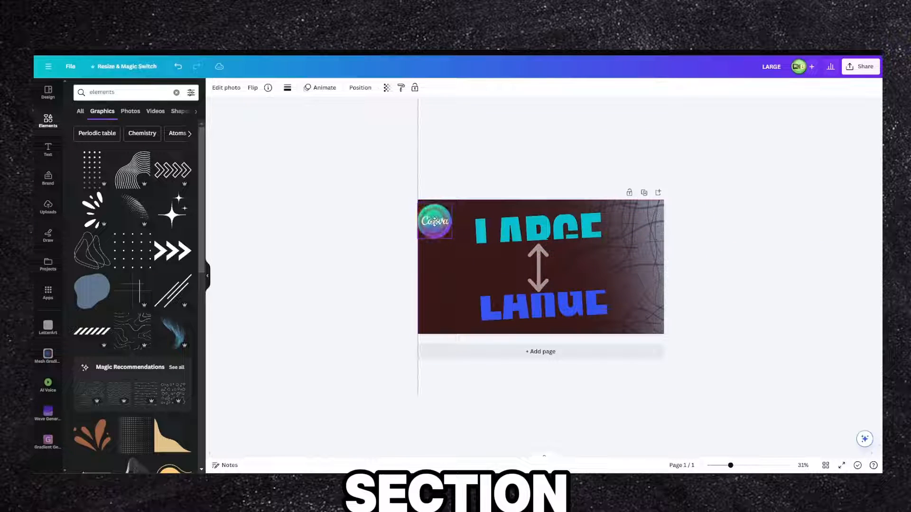
left_click(435, 222)
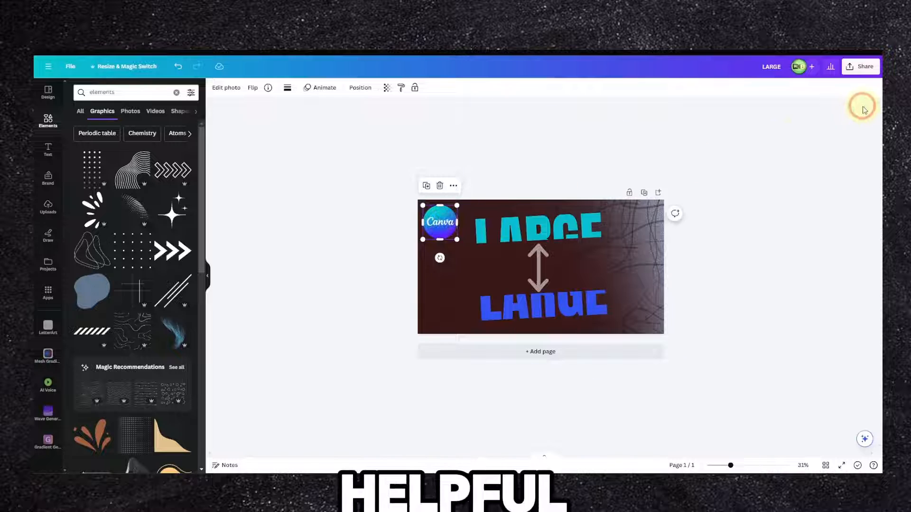